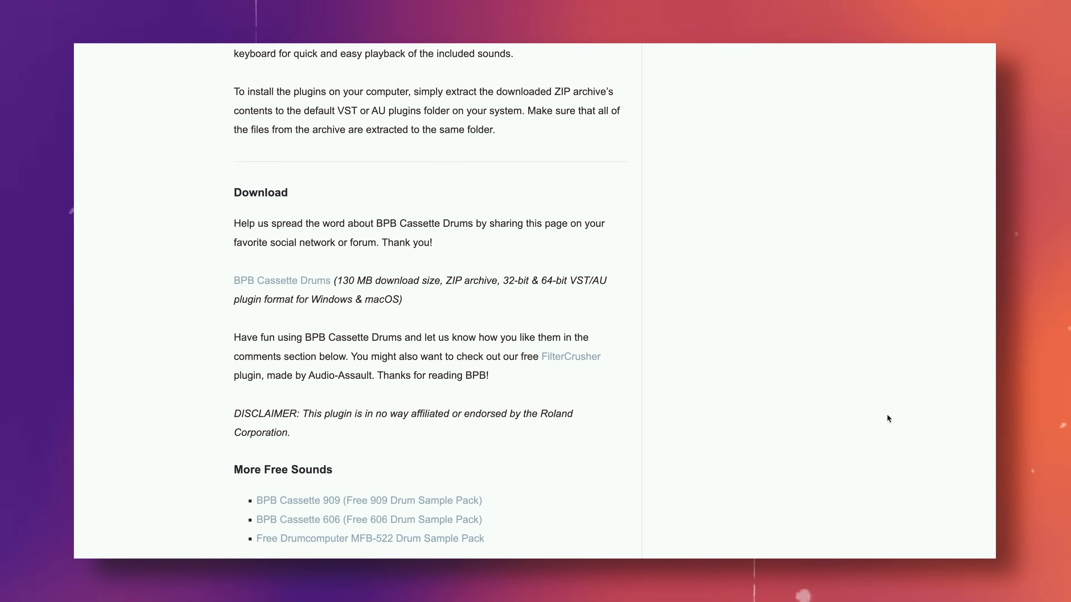
Scroll down the BPB Cassette Drums page before returning to the 909 Hats waveform
{"action": "scroll", "scroll_direction": "down", "scroll_amount": 3}
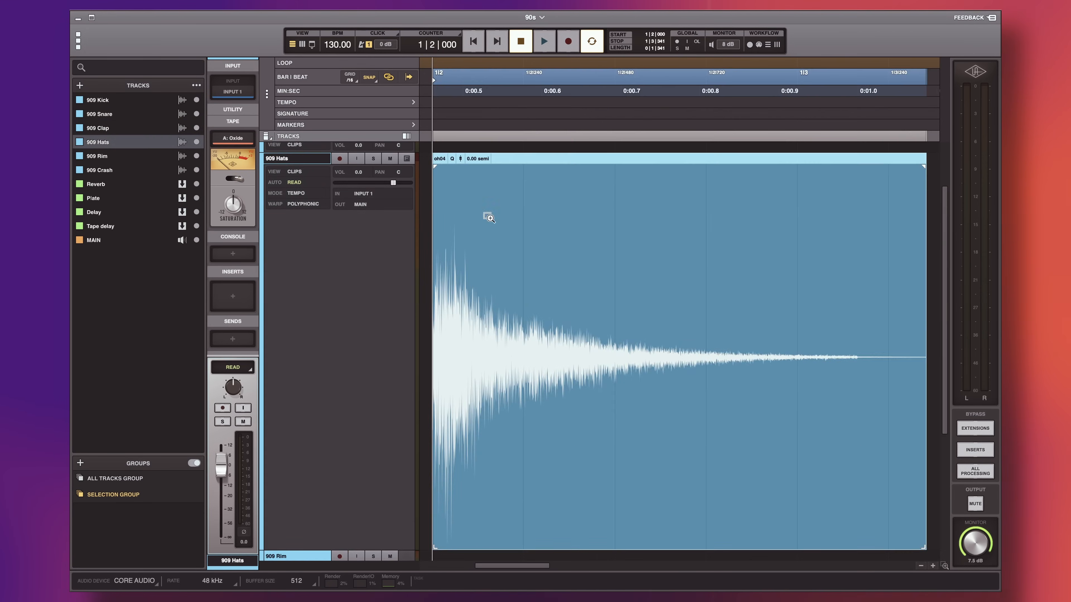
Zoom out to the whole 909 drum arrangement and start playback
{"action": "left_click", "coordinate": [543, 41]}
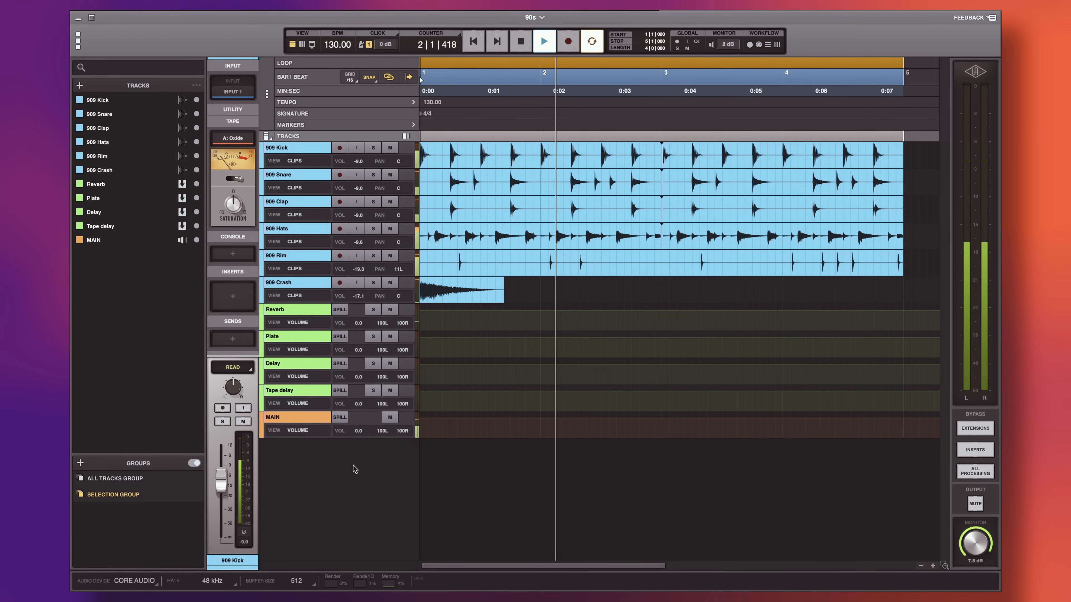
{"action": "left_click", "coordinate": [543, 41]}
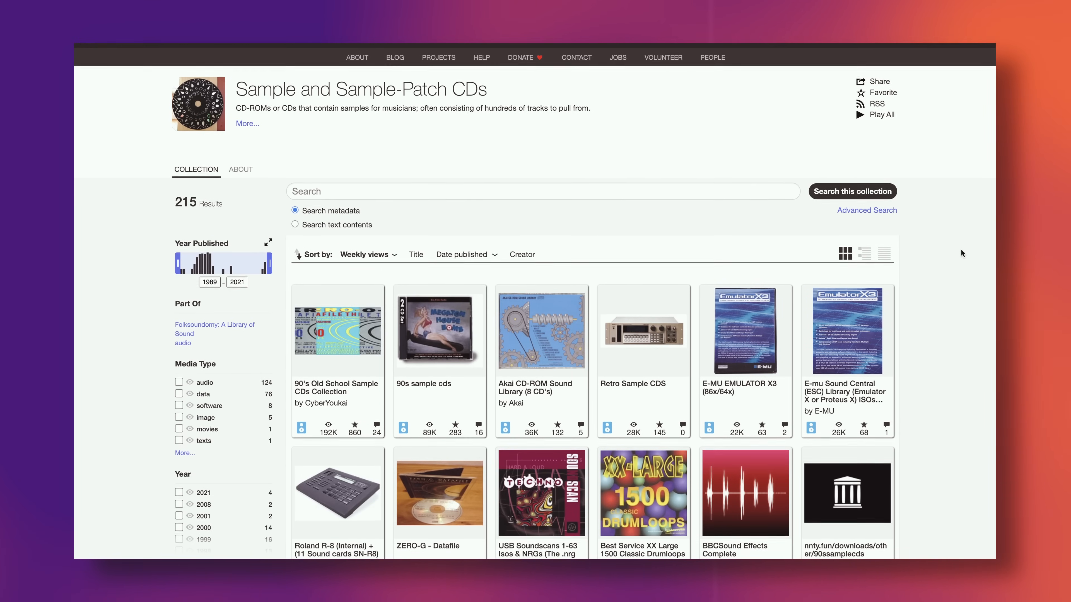
Browse the Internet Archive sample CD collection, then return to LUNA with the new Break loop track
{"action": "scroll", "scroll_direction": "down", "scroll_amount": 3}
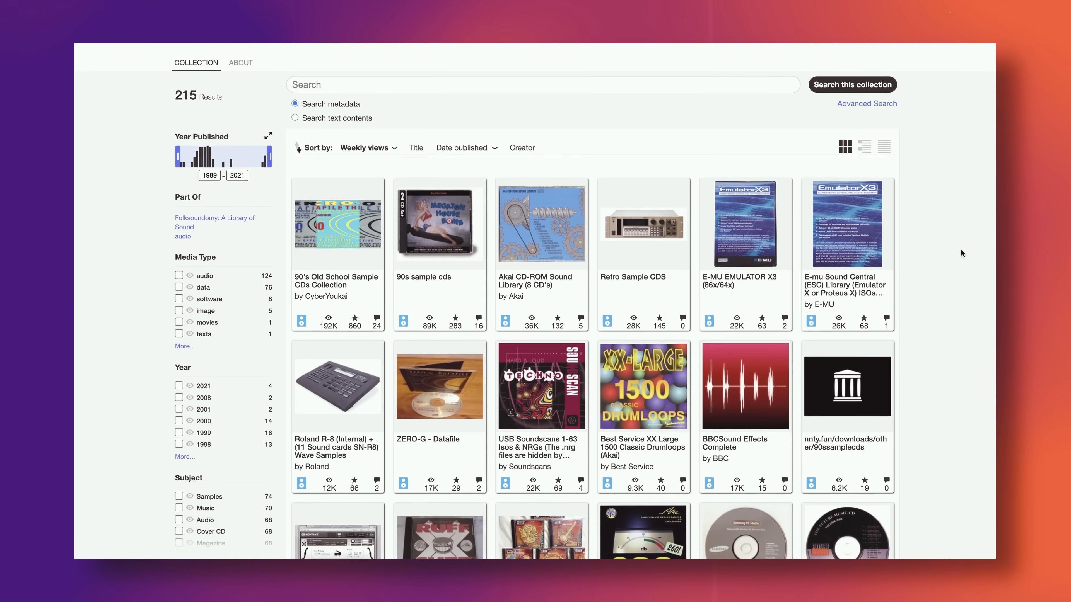
{"action": "scroll", "scroll_direction": "down", "scroll_amount": 3}
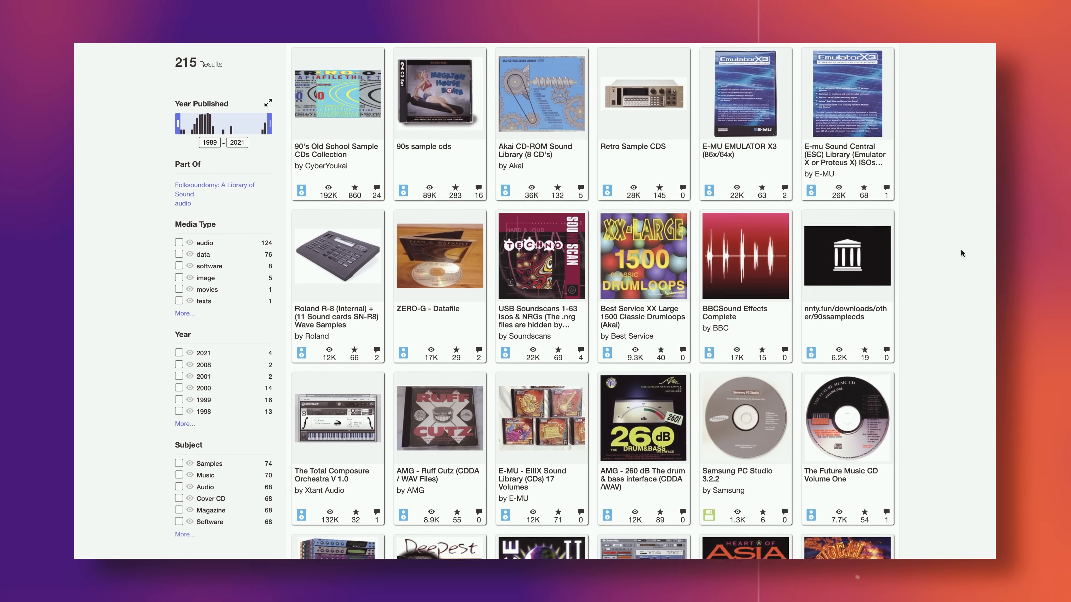
{"action": "left_click", "coordinate": [439, 256]}
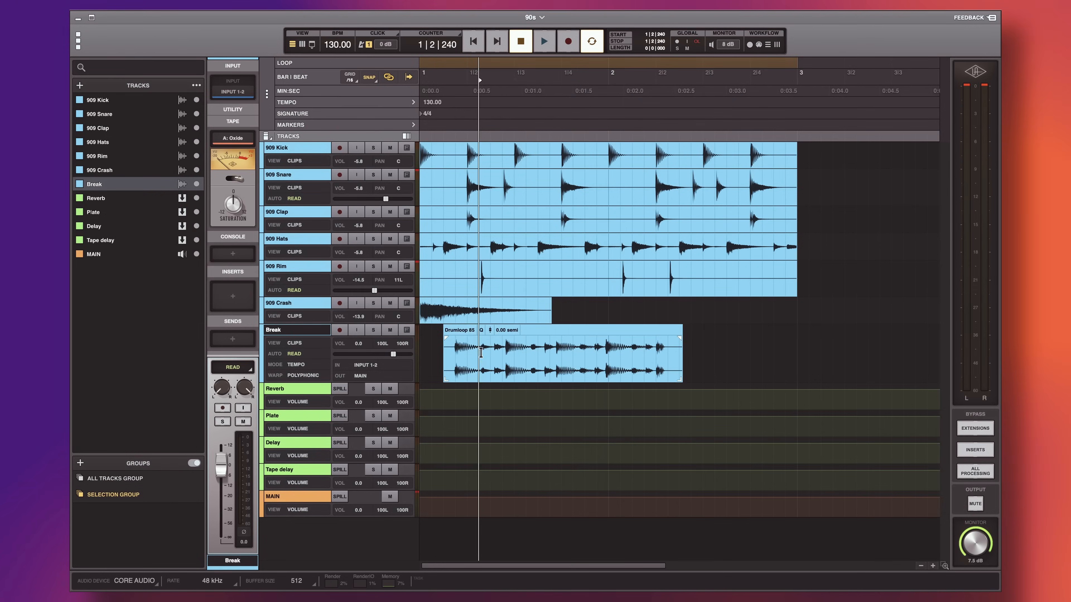
Play the session with the Break loop before switching to the Jungle Jungle Bandcamp page
{"action": "left_click", "coordinate": [544, 42]}
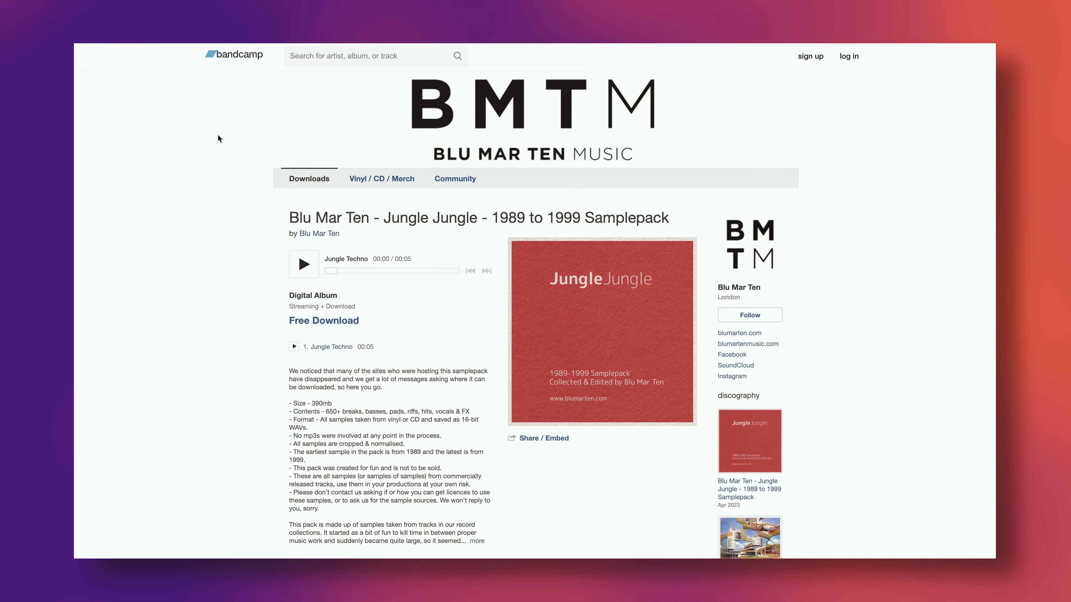
{"action": "scroll", "scroll_direction": "down", "scroll_amount": 3}
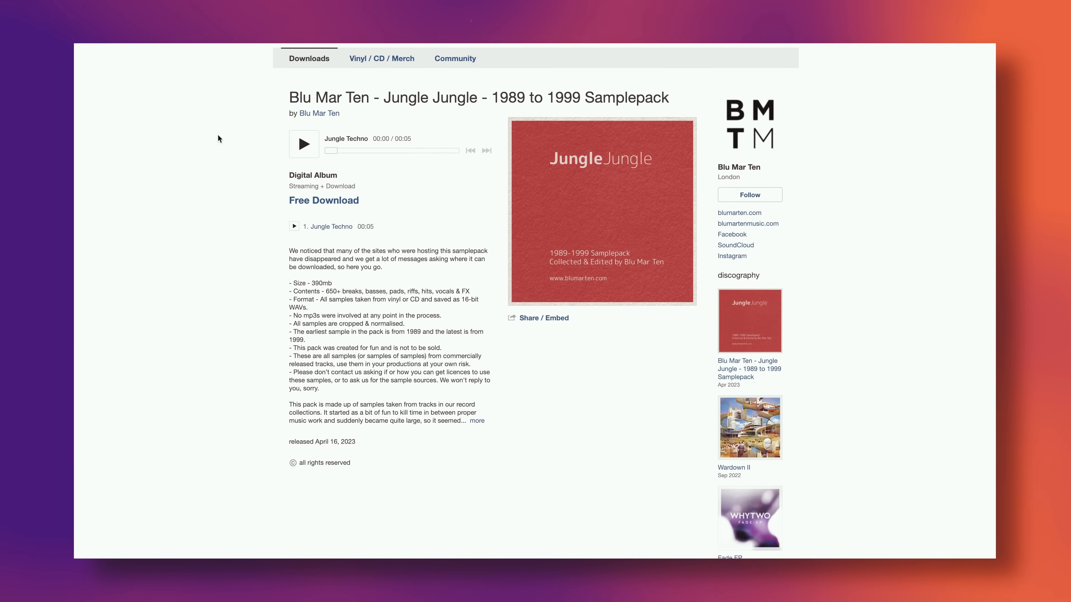
{"action": "scroll", "scroll_direction": "down", "scroll_amount": 3}
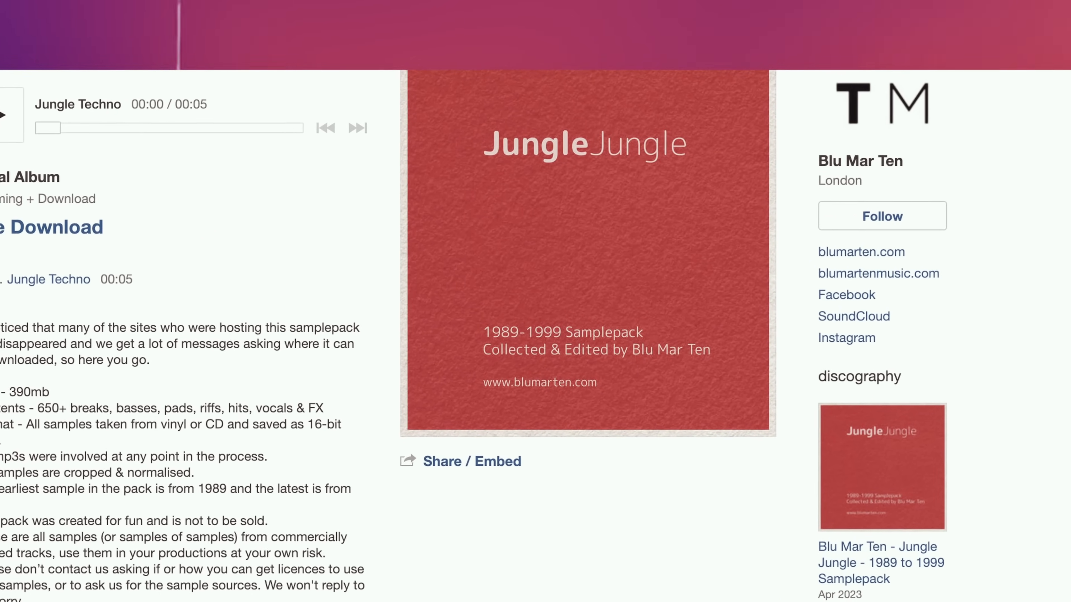
{"action": "scroll", "scroll_direction": "down", "scroll_amount": 3}
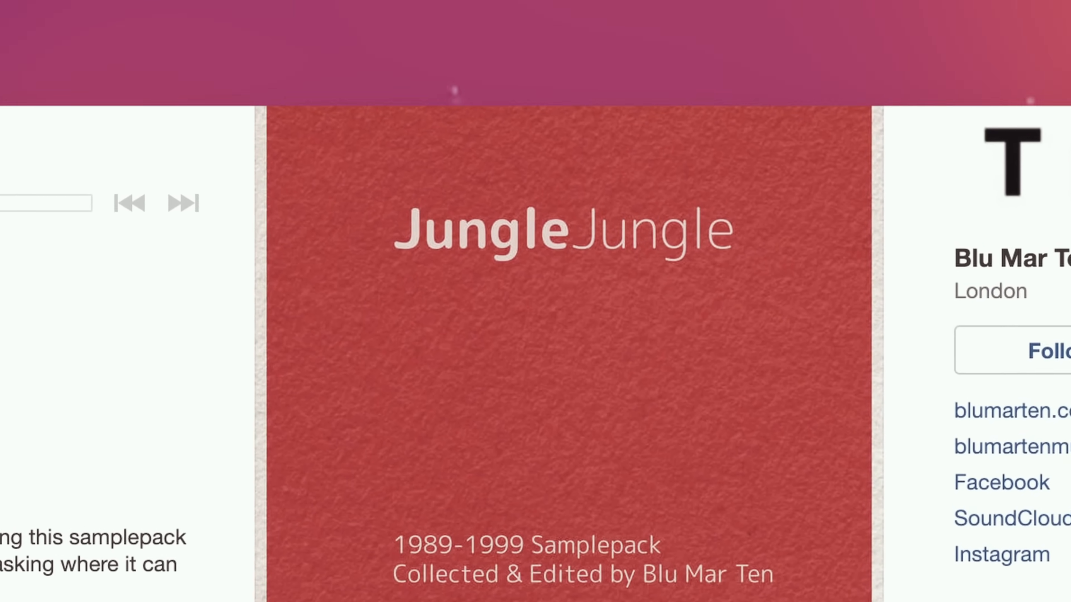
{"action": "scroll", "scroll_direction": "down", "scroll_amount": 3}
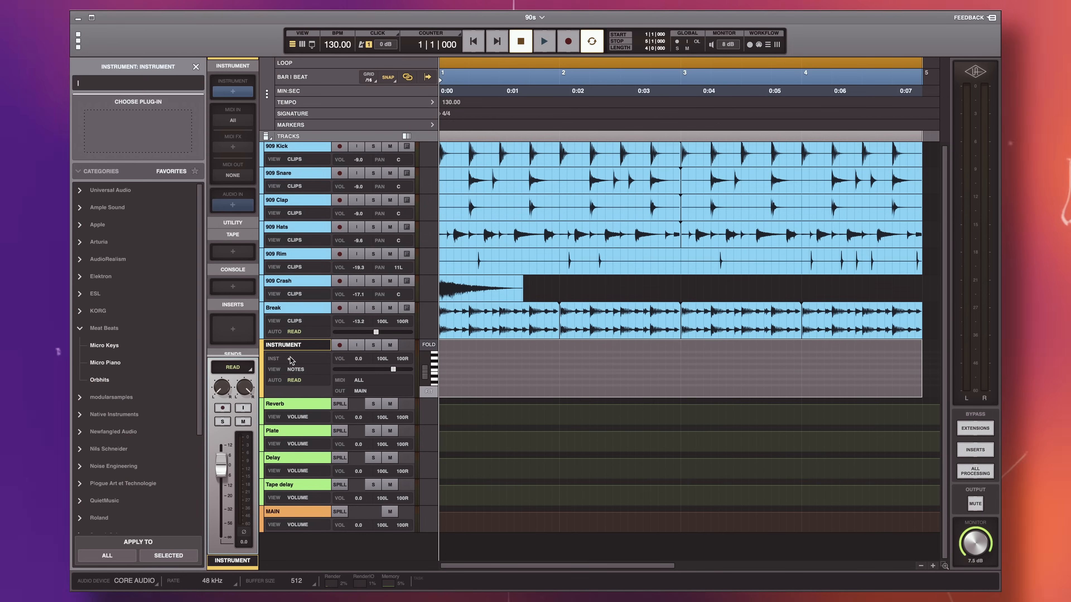
Load Meat Beats Micro Piano onto the new instrument track and play the 'big umami piano' clip
{"action": "double_click", "coordinate": [104, 362]}
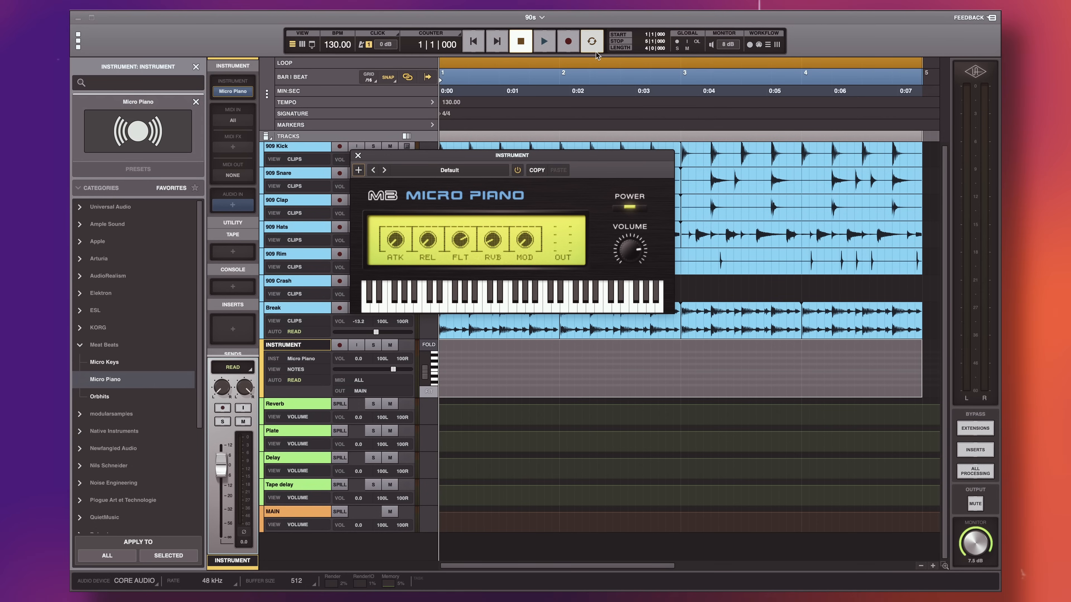
{"action": "left_click", "coordinate": [542, 42]}
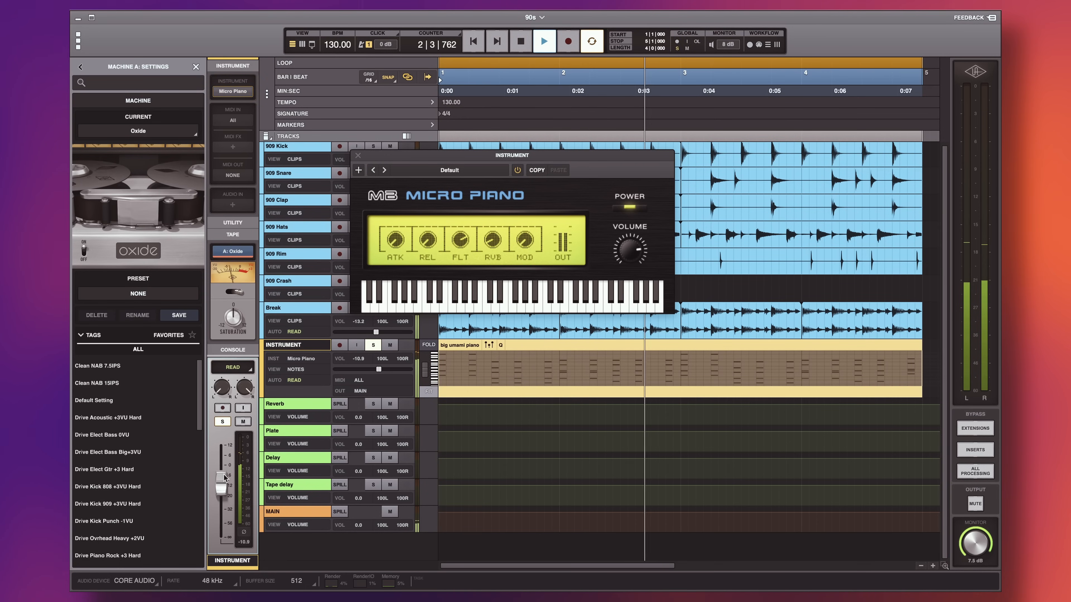
{"action": "left_click", "coordinate": [543, 42]}
{"action": "type", "text": "Piano"}
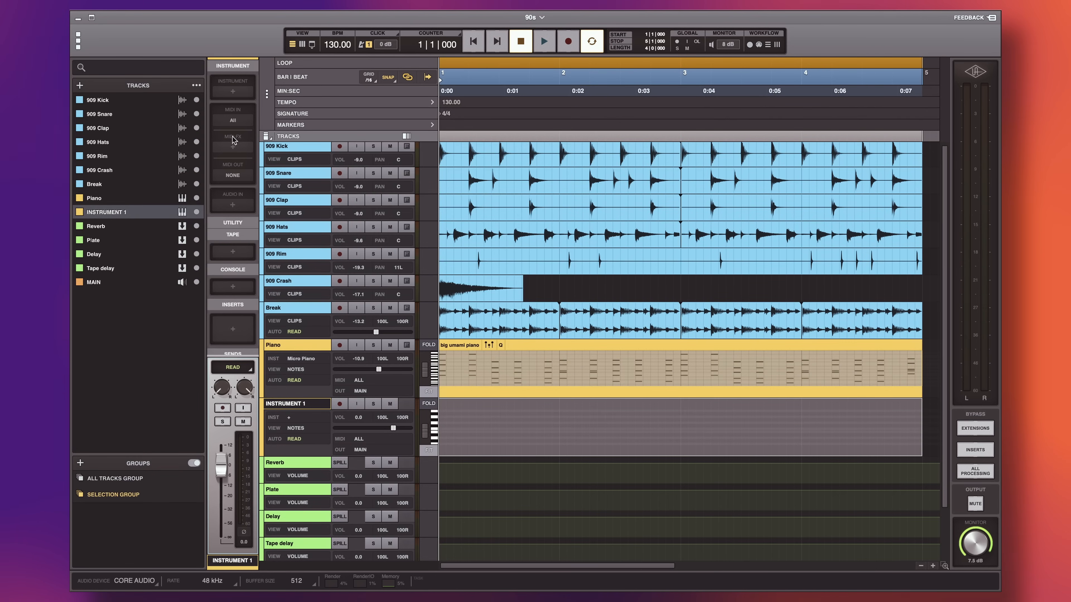
Load Micro Keys onto the second instrument track and play the copied piano clip
{"action": "left_click", "coordinate": [232, 92]}
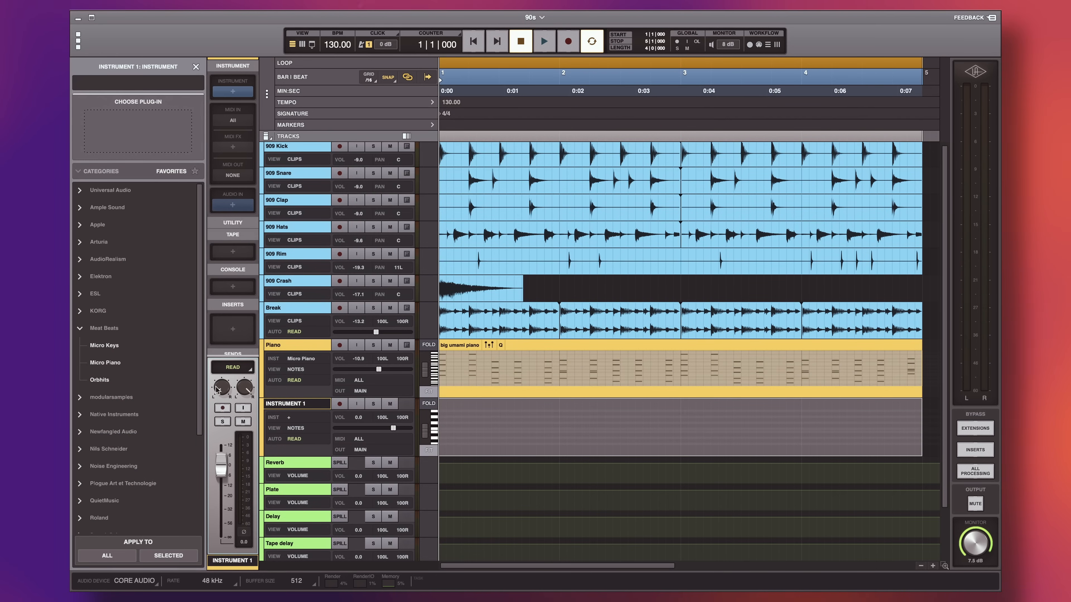
{"action": "mouse_move", "coordinate": [106, 348]}
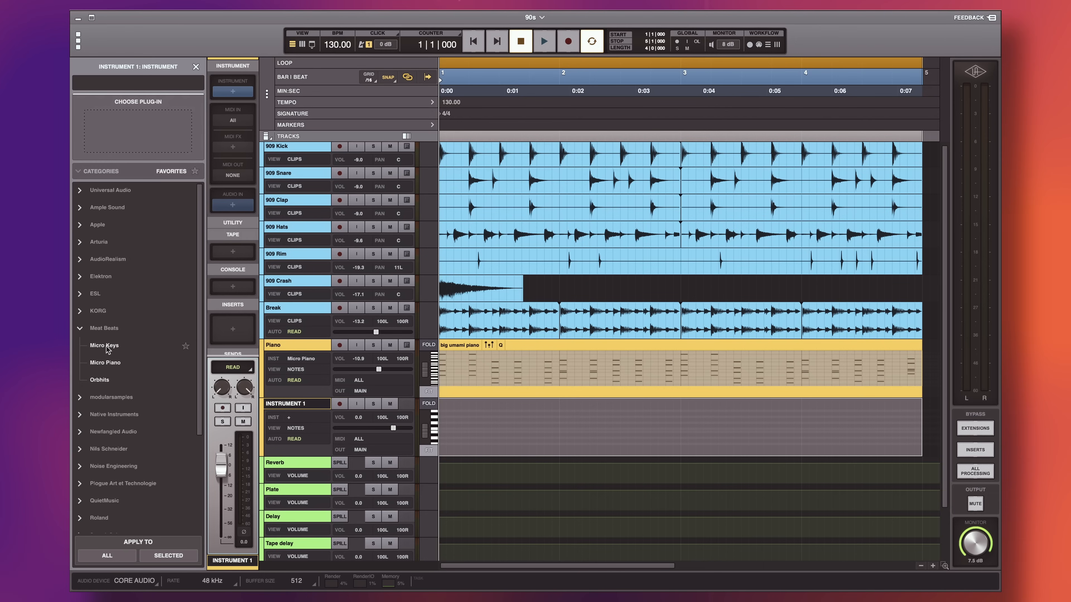
{"action": "double_click", "coordinate": [104, 362]}
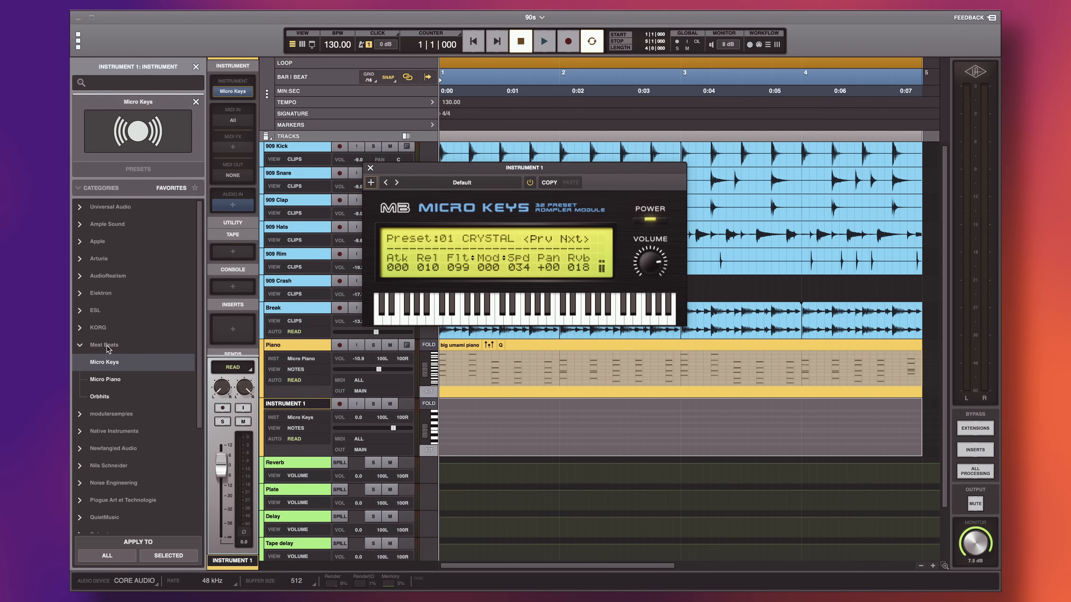
{"action": "left_click", "coordinate": [273, 345]}
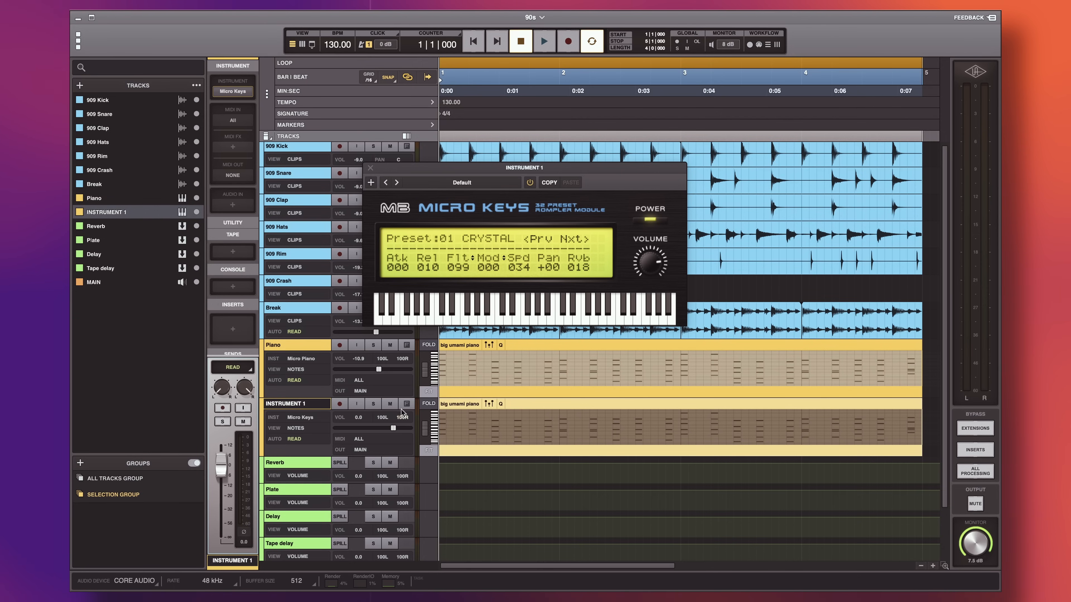
{"action": "left_click", "coordinate": [543, 40]}
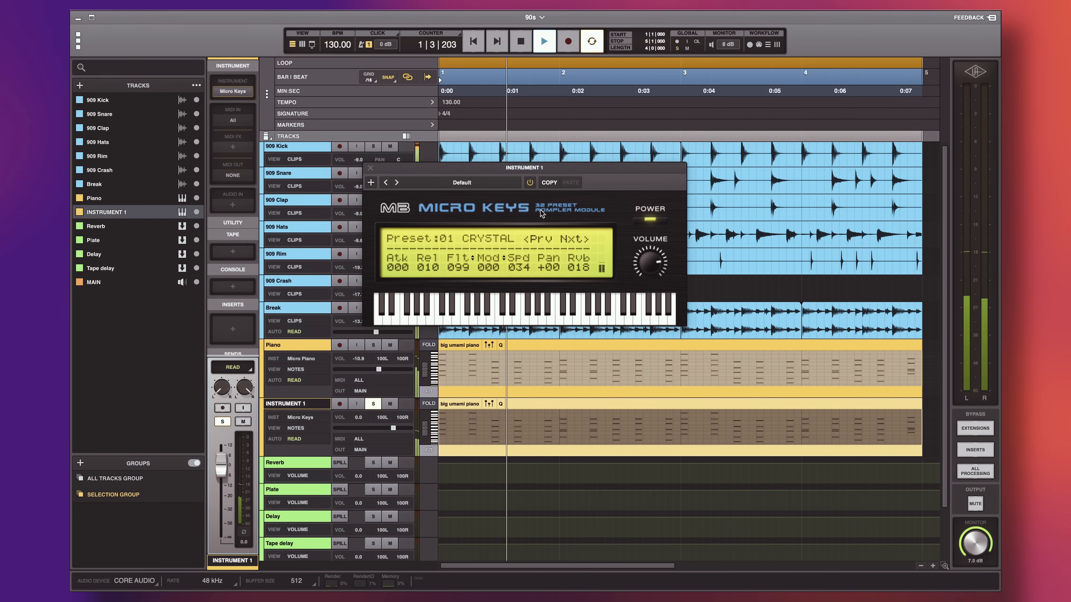
Step Micro Keys through presets to 06 PIANSTR and audition it during playback
{"action": "left_click", "coordinate": [577, 238]}
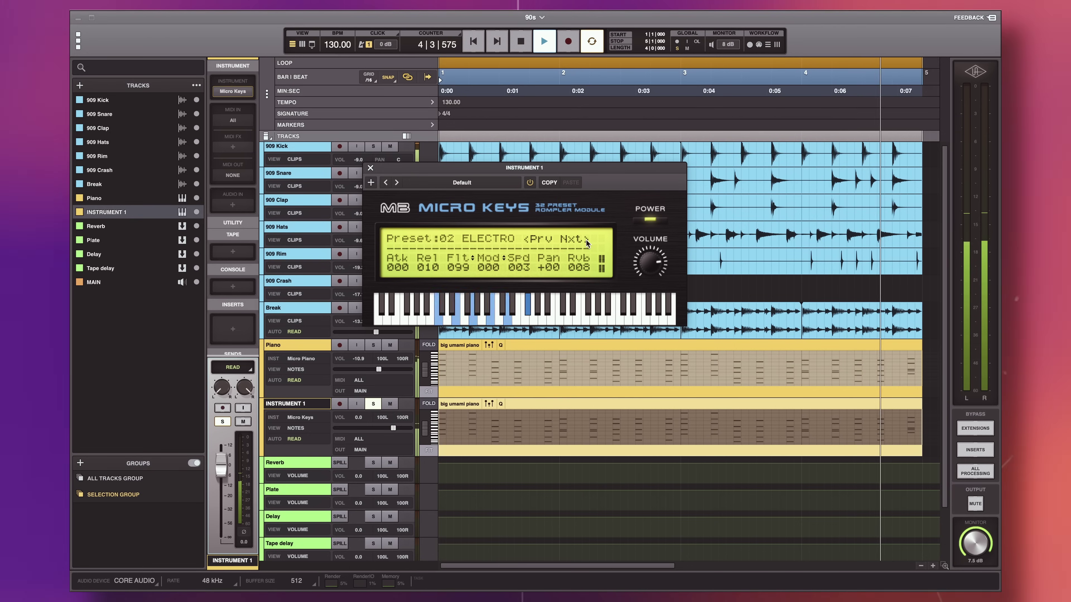
{"action": "left_click", "coordinate": [575, 237]}
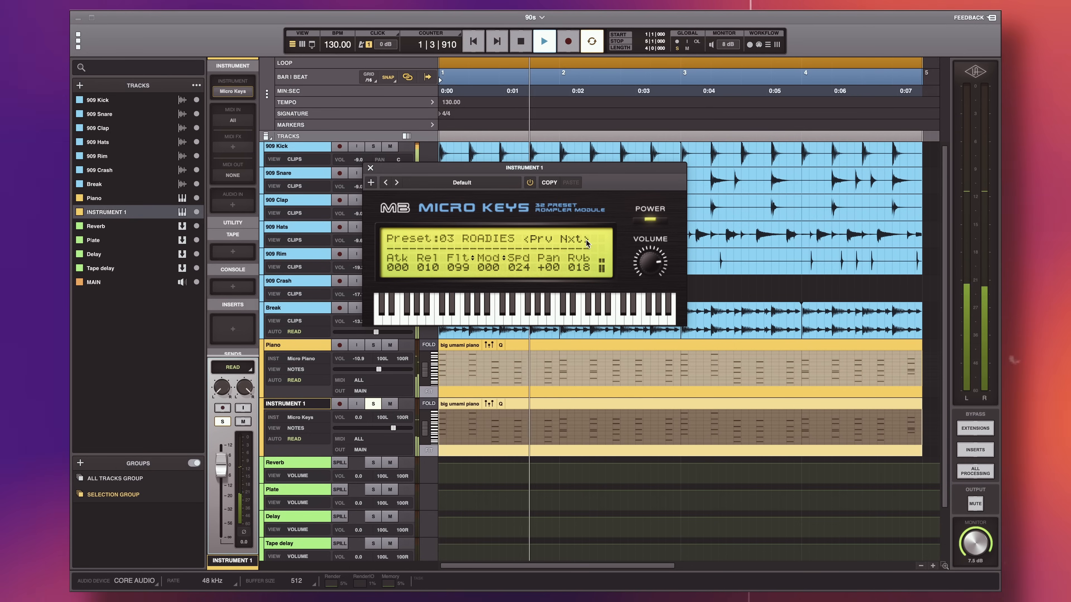
{"action": "left_click", "coordinate": [577, 238]}
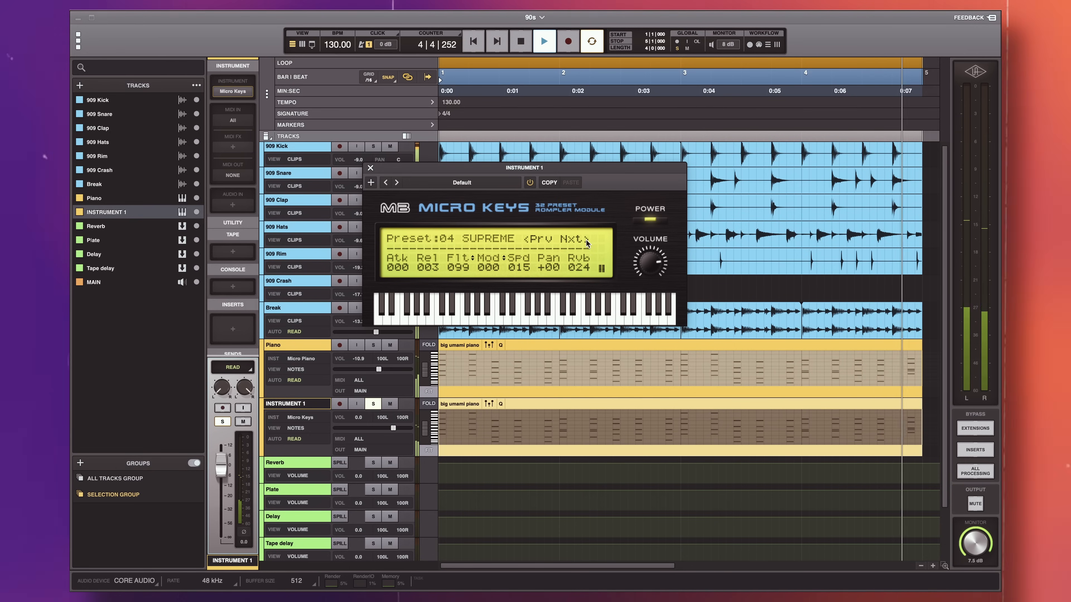
{"action": "left_click", "coordinate": [573, 238]}
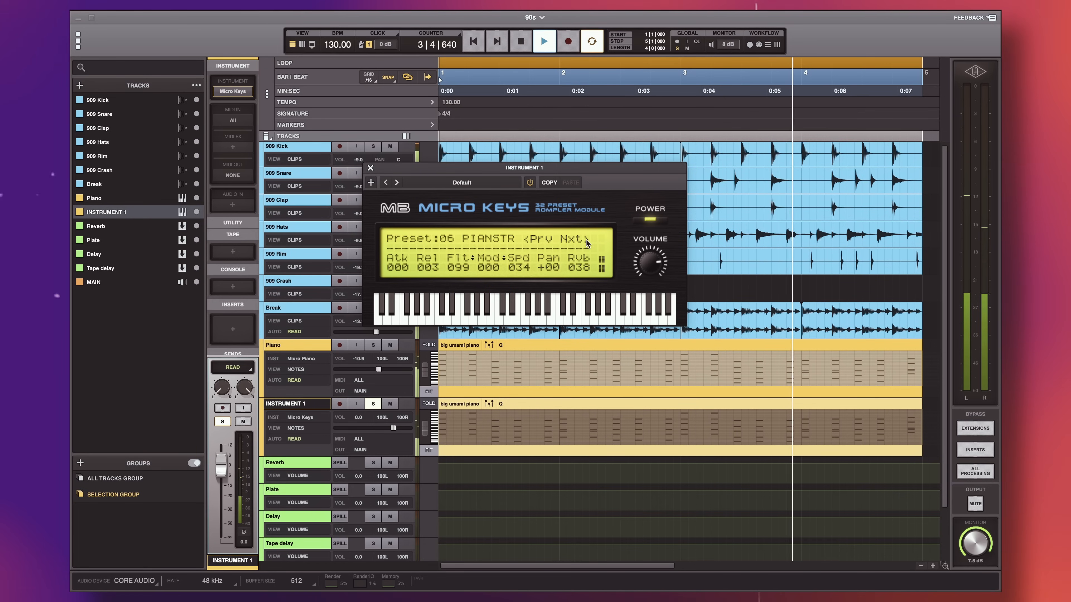
{"action": "left_click", "coordinate": [544, 40]}
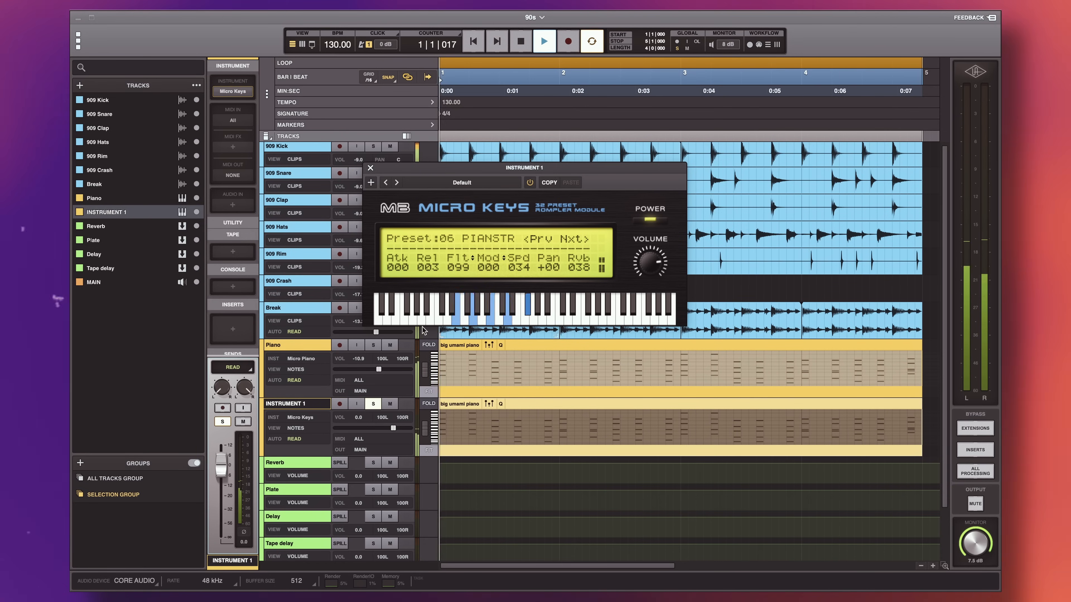
{"action": "left_click", "coordinate": [544, 41]}
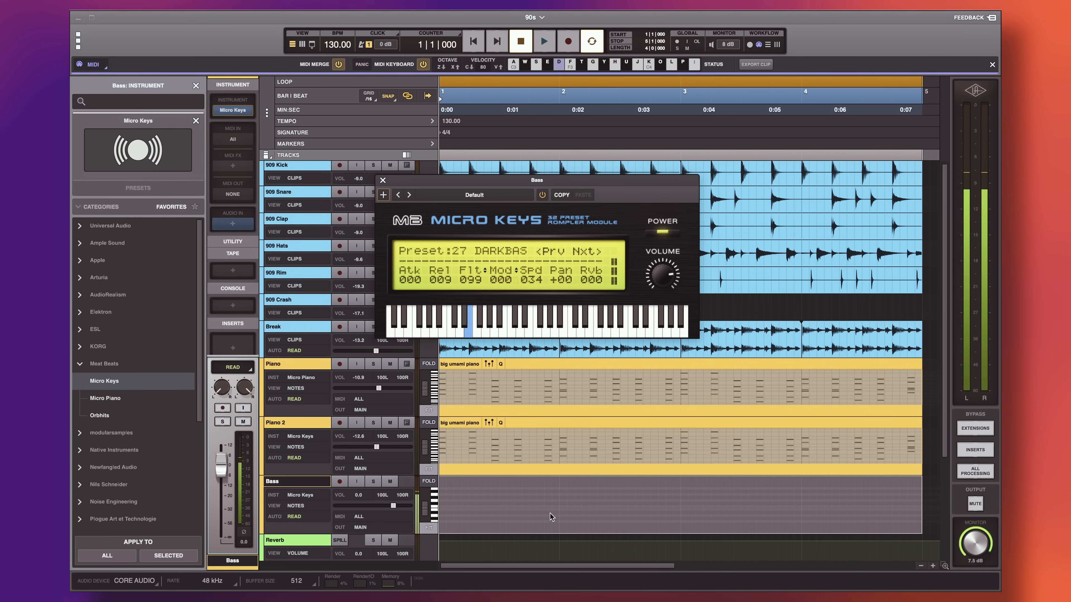
Load Orbhits as the Bass track's instrument and open its preset list
{"action": "left_click", "coordinate": [383, 180]}
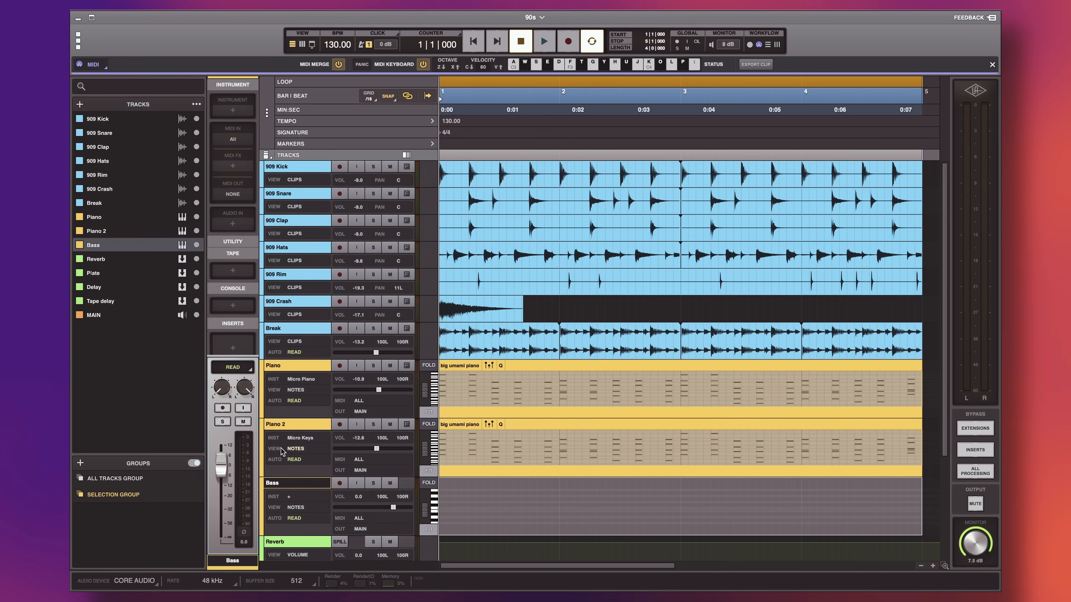
{"action": "left_click", "coordinate": [289, 497]}
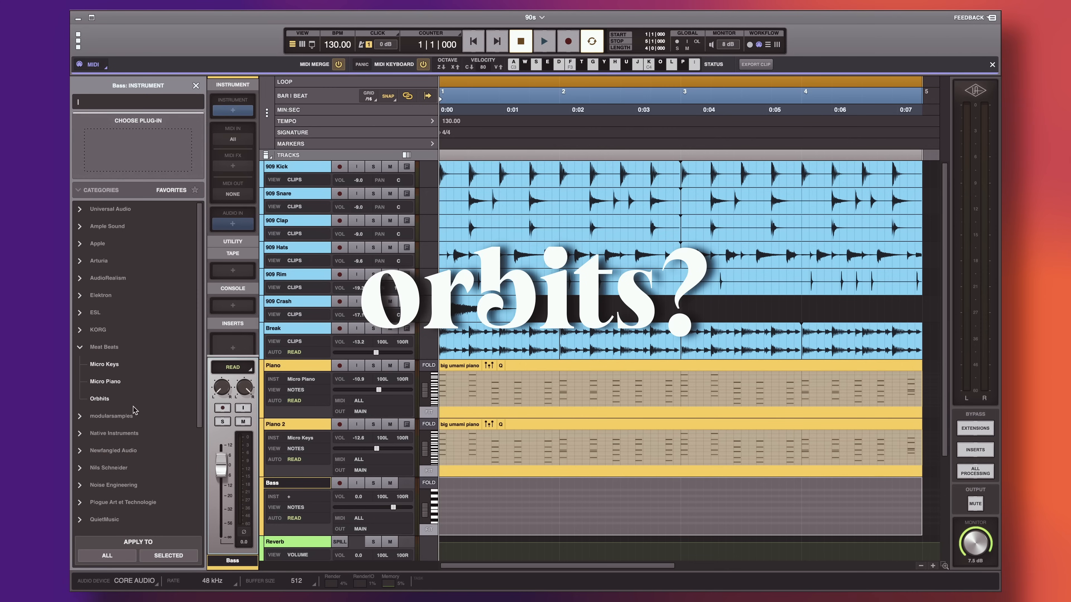
{"action": "double_click", "coordinate": [100, 399]}
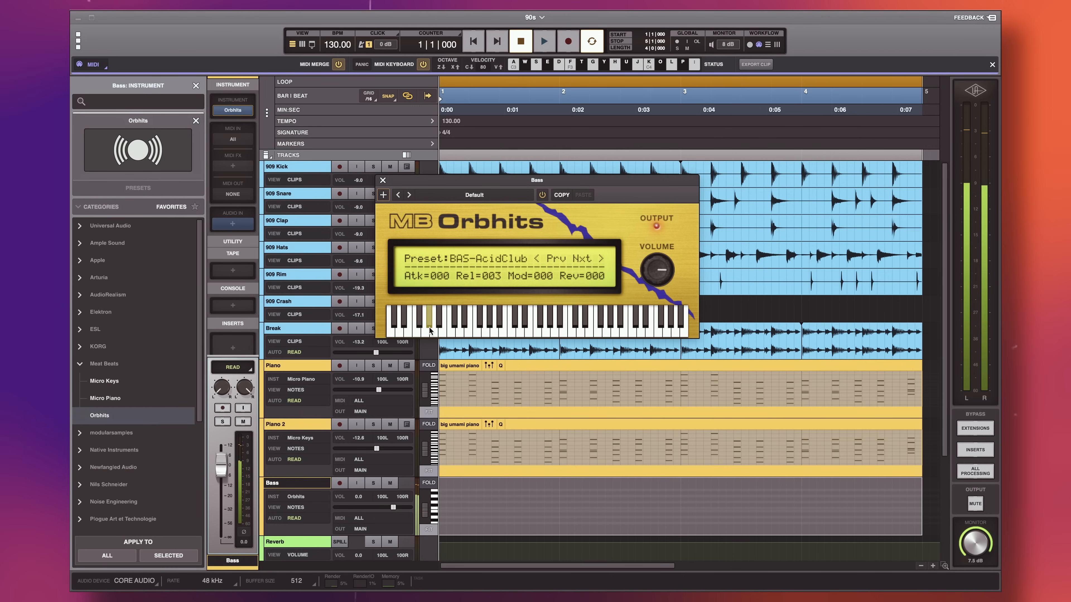
{"action": "left_click", "coordinate": [470, 258]}
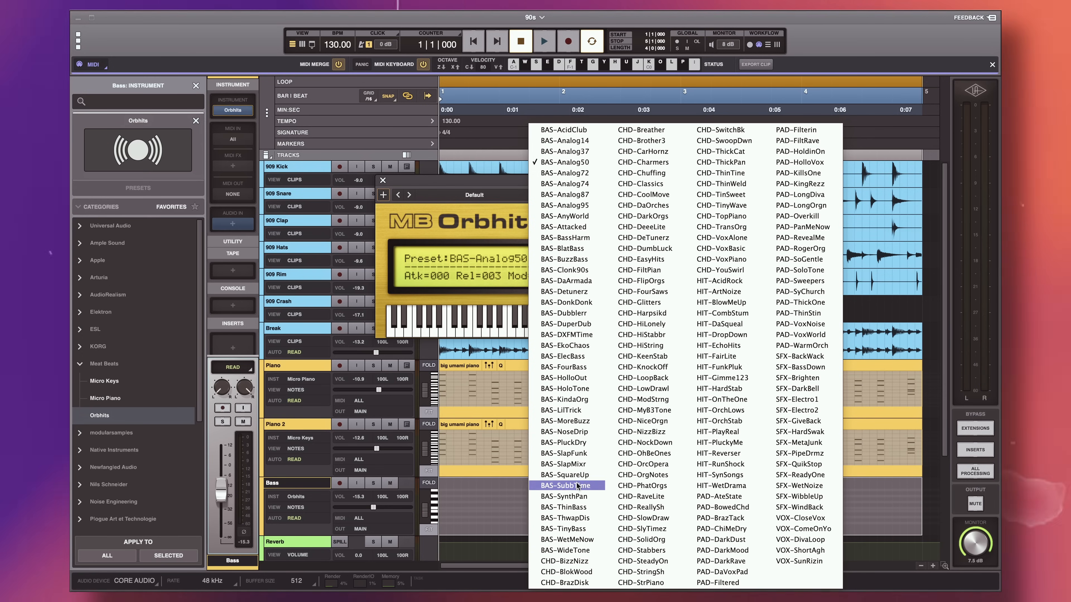
Pick BAS-SubbTime, step through neighbouring bass presets to BAS-MoreBuzz, and close Orbhits
{"action": "left_click", "coordinate": [564, 496]}
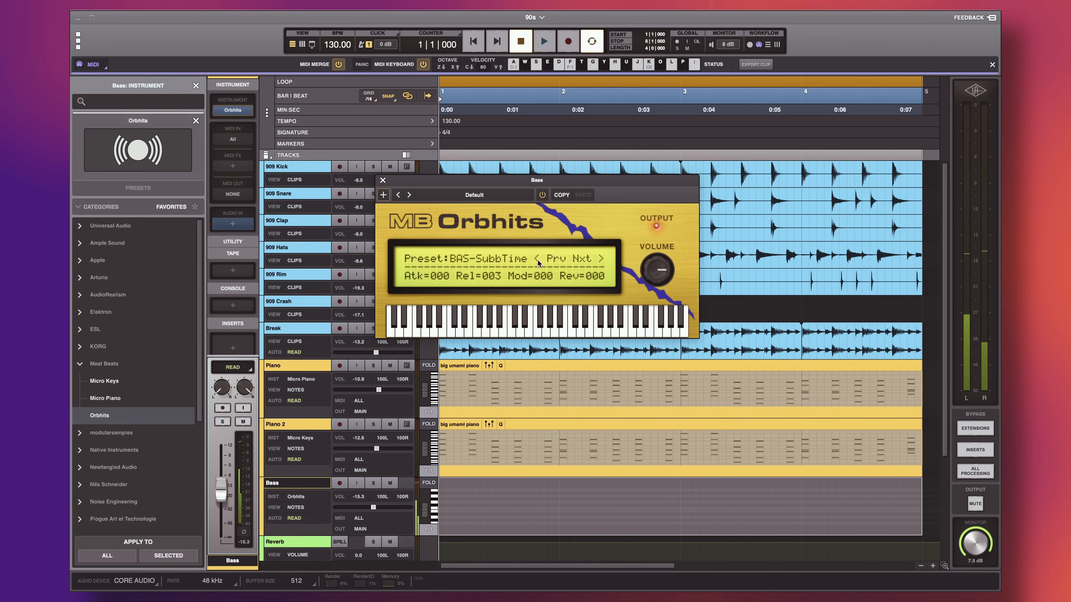
{"action": "left_click", "coordinate": [544, 41]}
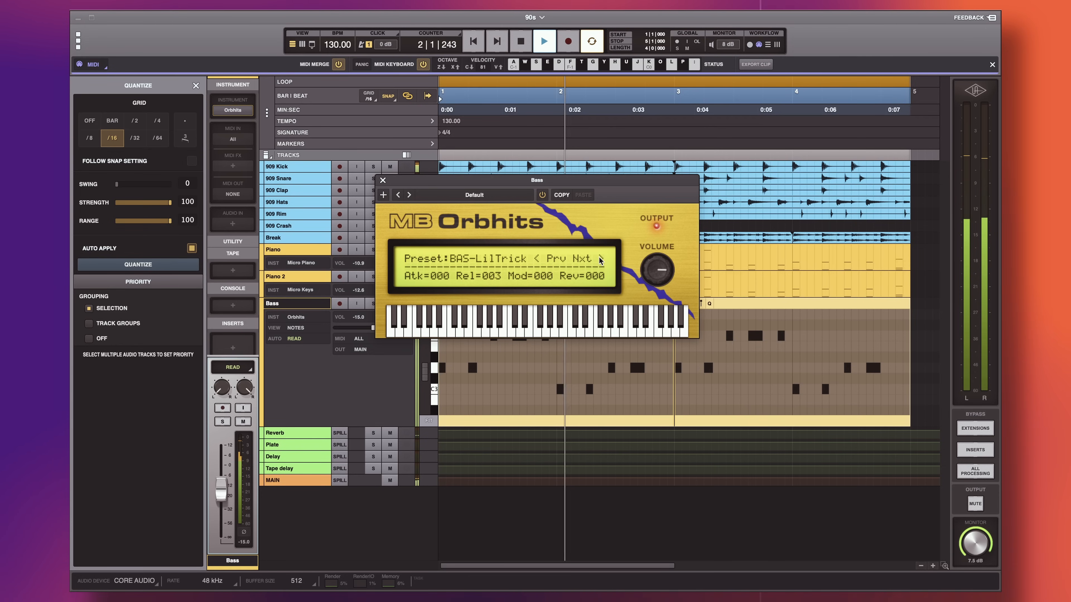
{"action": "left_click", "coordinate": [586, 258]}
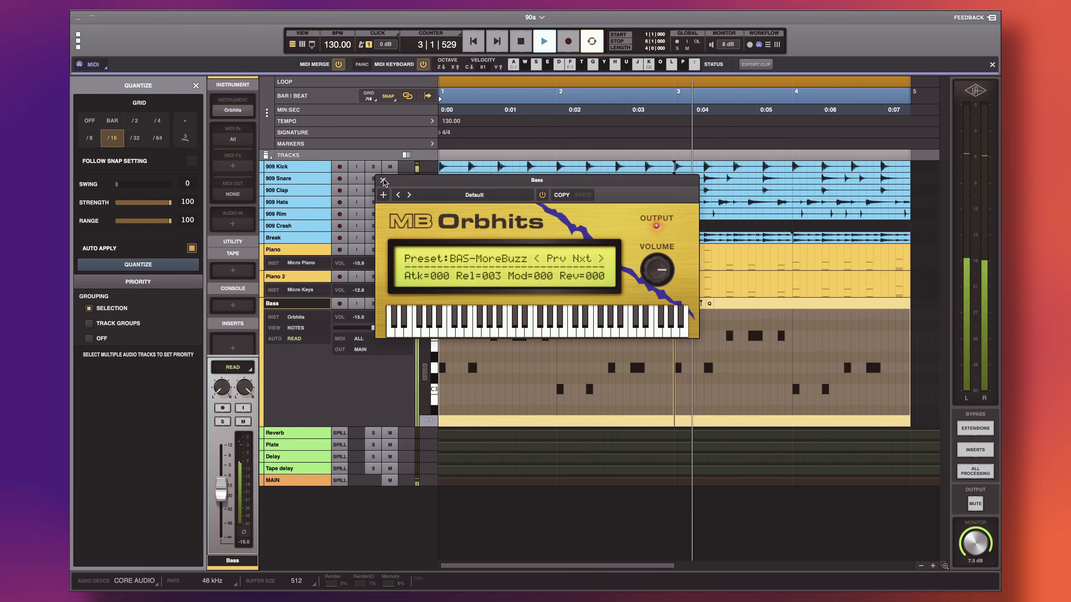
{"action": "left_click", "coordinate": [383, 180]}
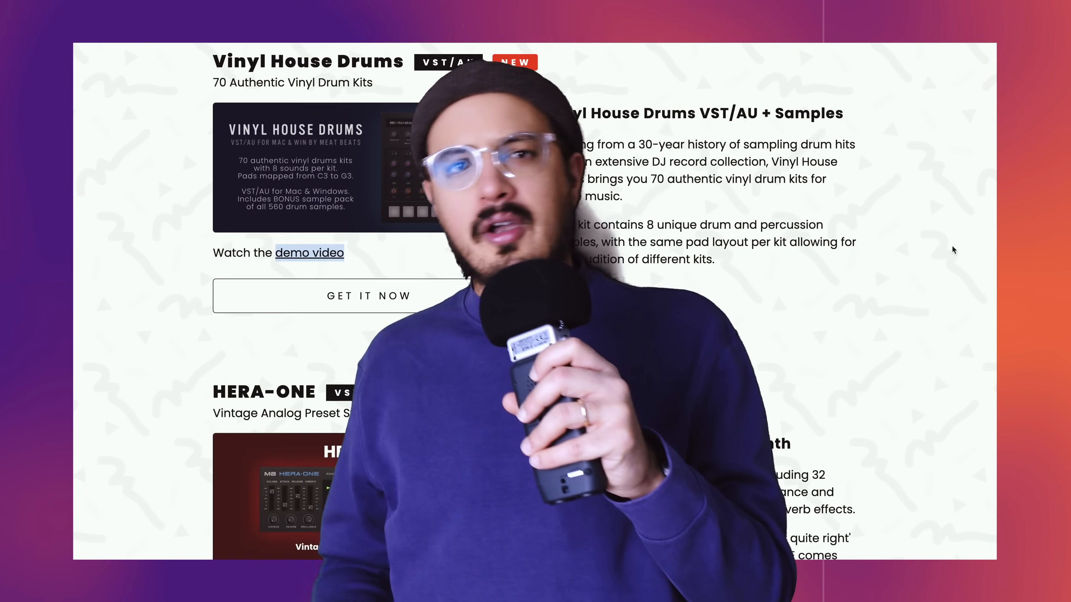
{"action": "scroll", "scroll_direction": "down", "scroll_amount": 3}
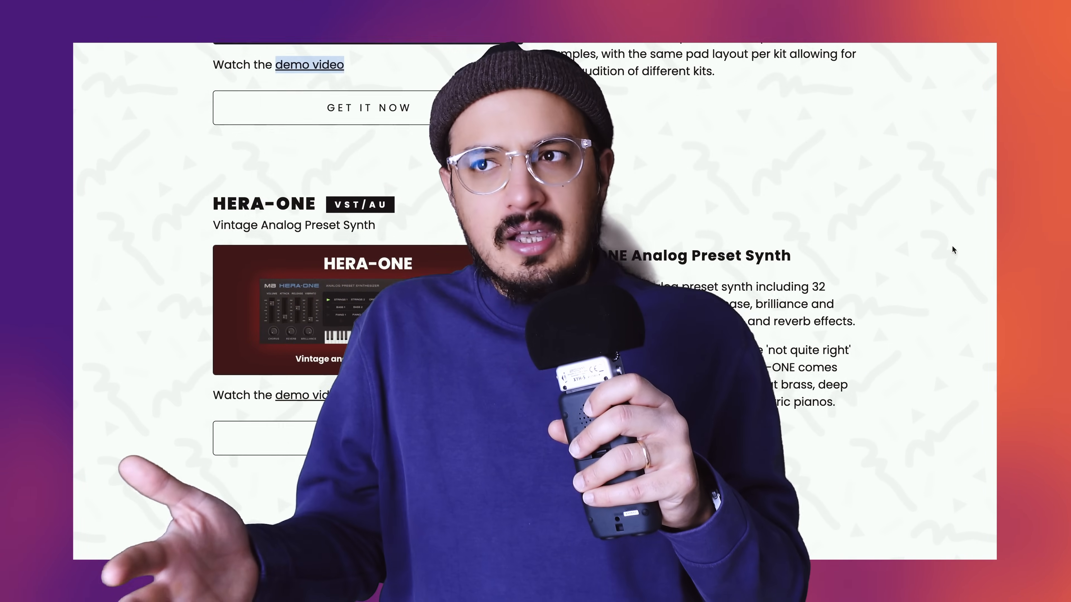
{"action": "scroll", "scroll_direction": "down", "scroll_amount": 3}
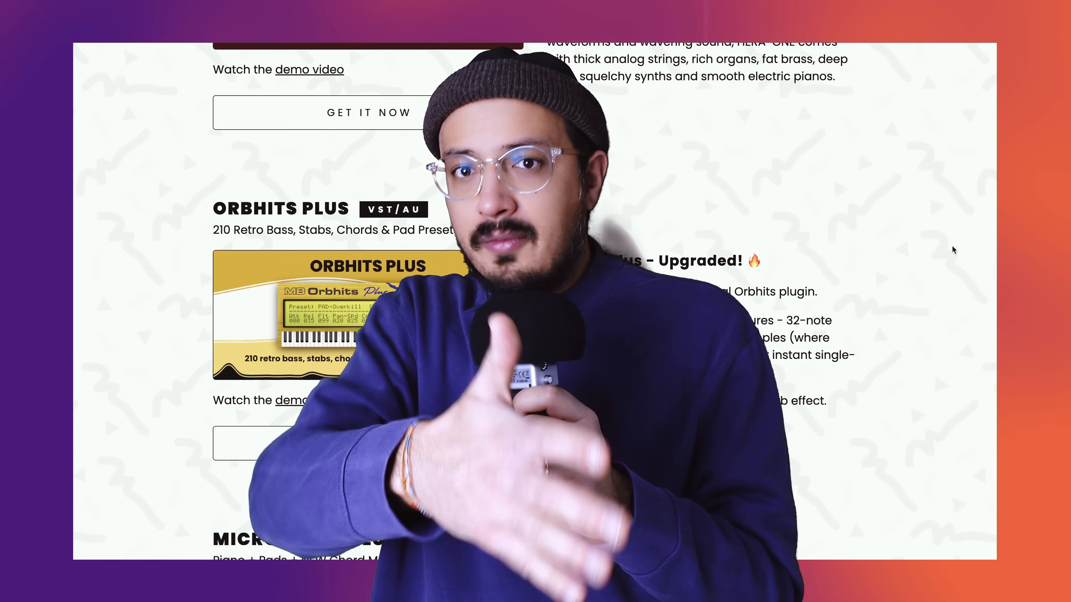
{"action": "scroll", "scroll_direction": "down", "scroll_amount": 3}
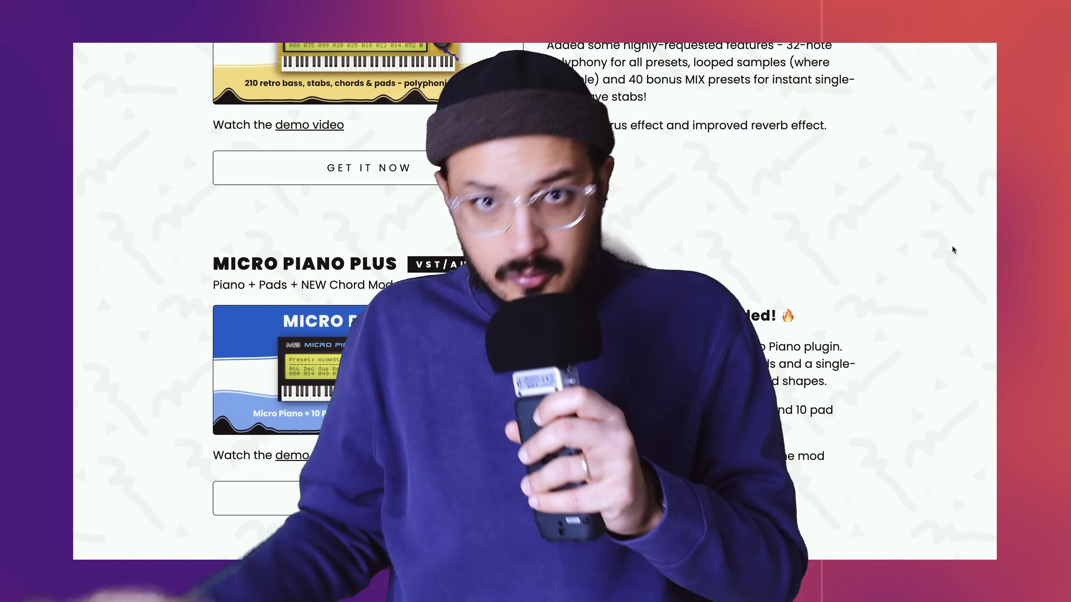
{"action": "scroll", "scroll_direction": "down", "scroll_amount": 3}
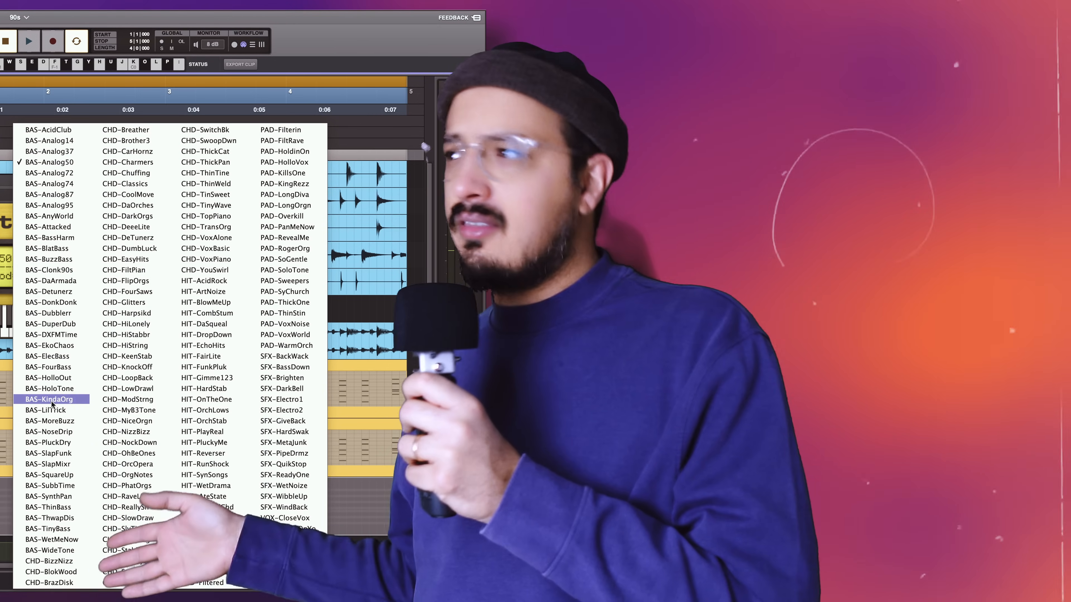
Choose the BAS-KindaOrg bass preset from the Orbhits preset list
{"action": "left_click", "coordinate": [51, 475]}
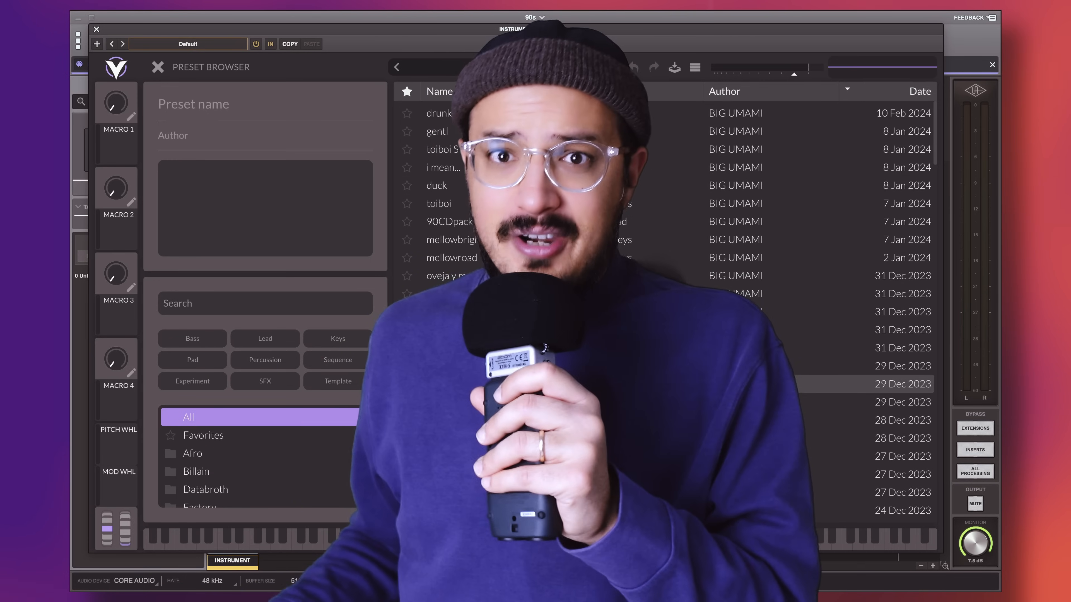
Load a Vital lead preset, close Vital, and record the M1 lead clips
{"action": "left_click", "coordinate": [888, 420]}
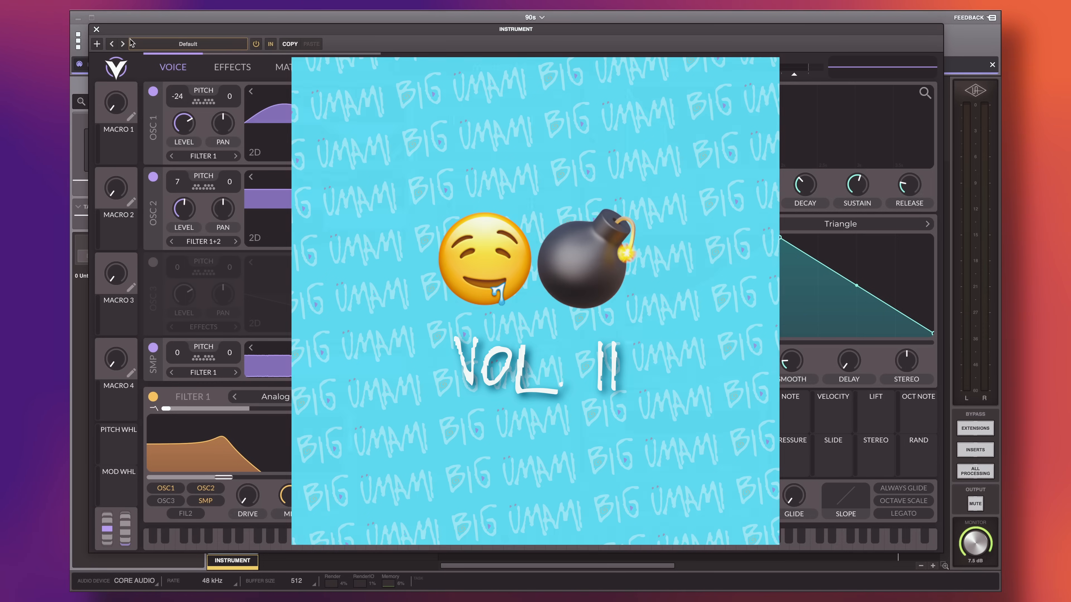
{"action": "left_click", "coordinate": [96, 30]}
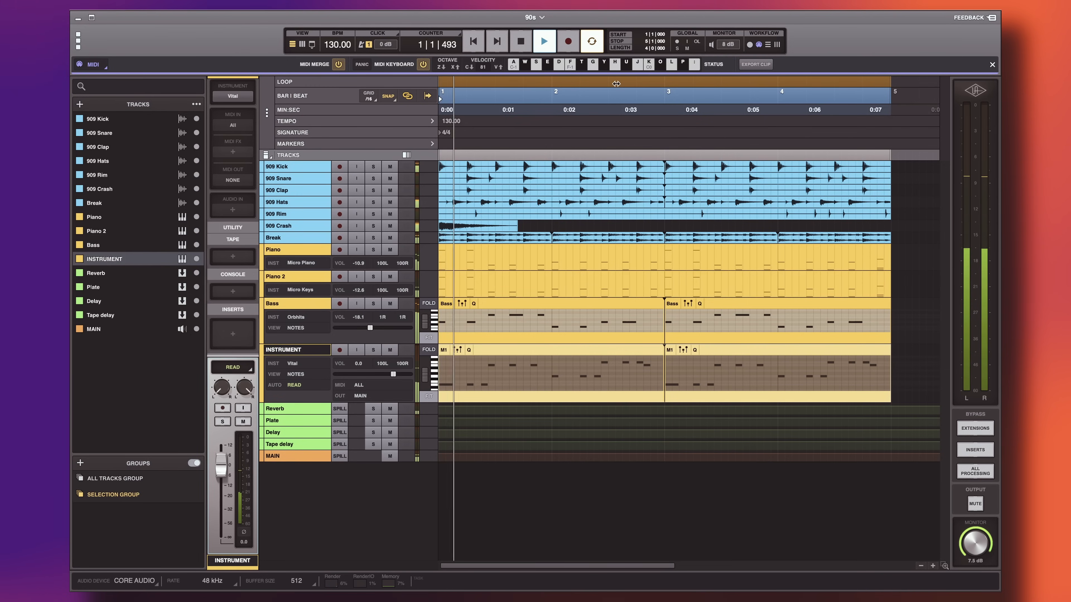
{"action": "left_click", "coordinate": [542, 41]}
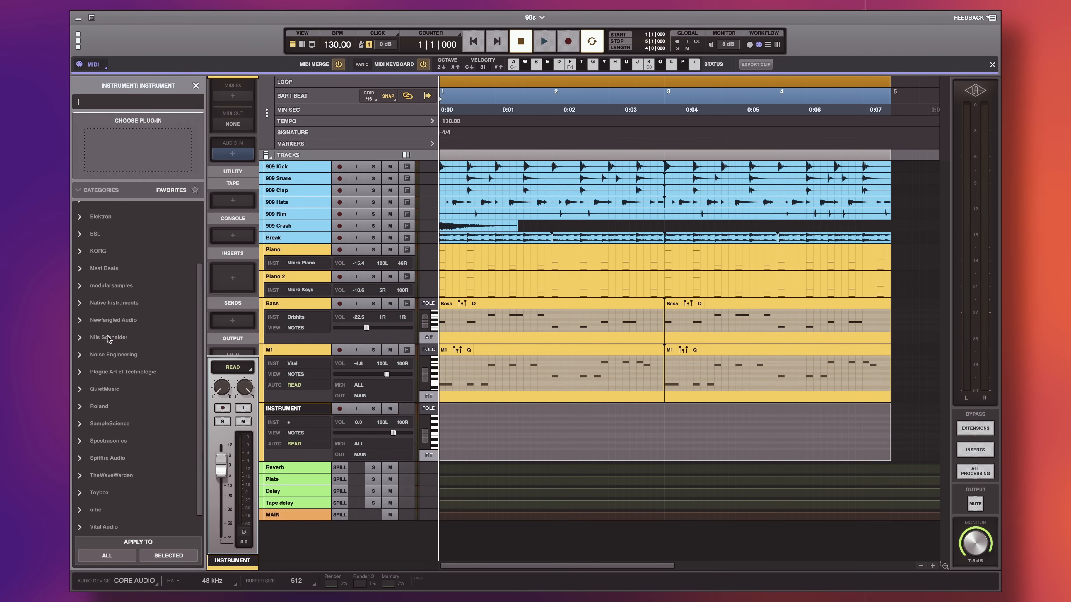
Set Nils' K1v to the IA-3 String Pad patch after trying IC-4 Crockett's, and record the guitar part
{"action": "scroll", "scroll_direction": "down", "scroll_amount": 3}
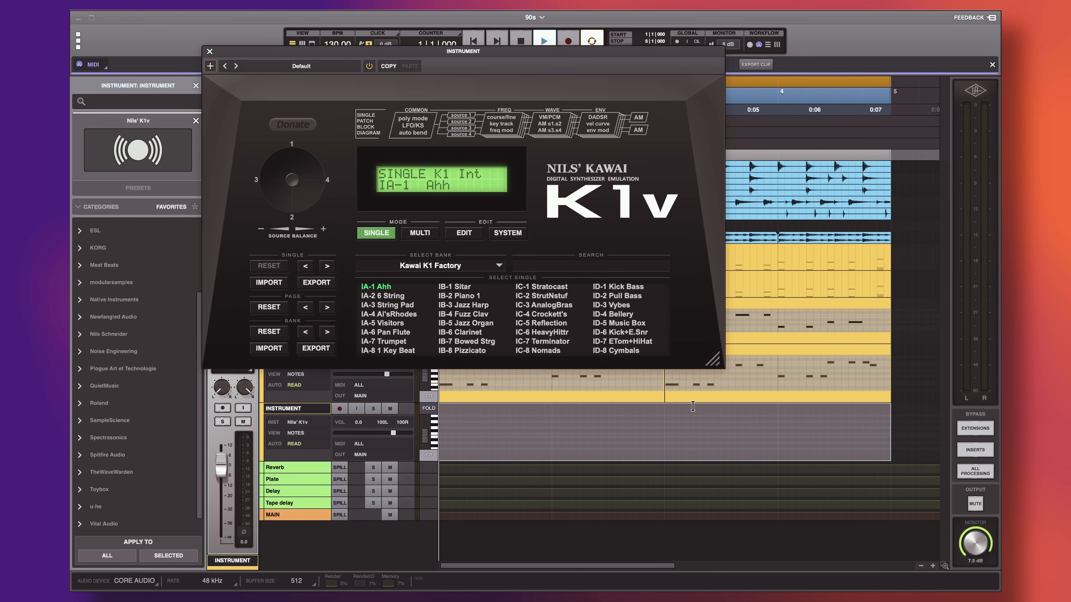
{"action": "left_click", "coordinate": [430, 265]}
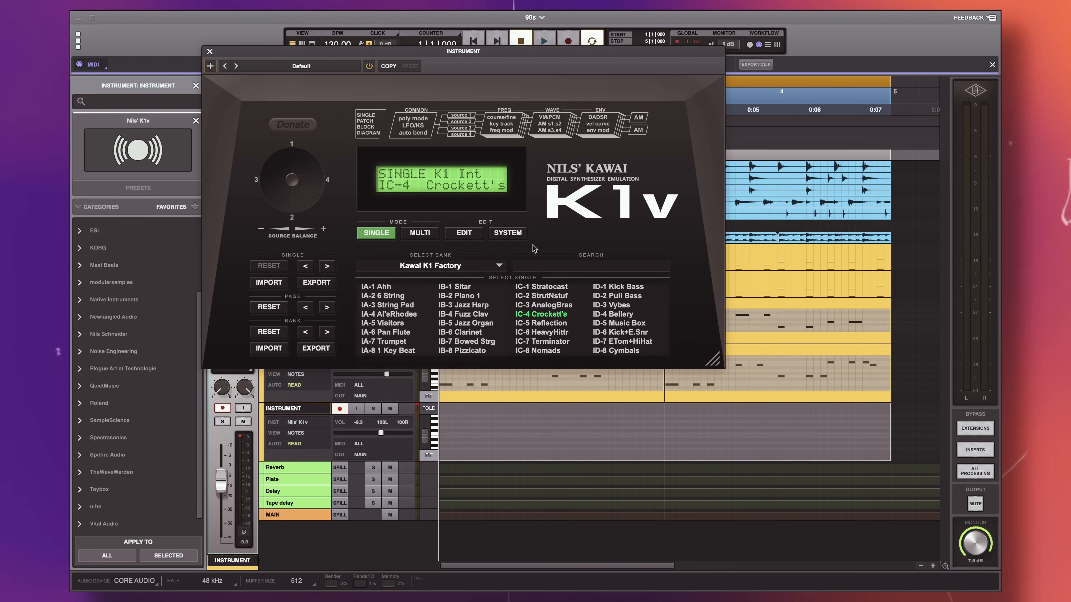
{"action": "left_click", "coordinate": [386, 305]}
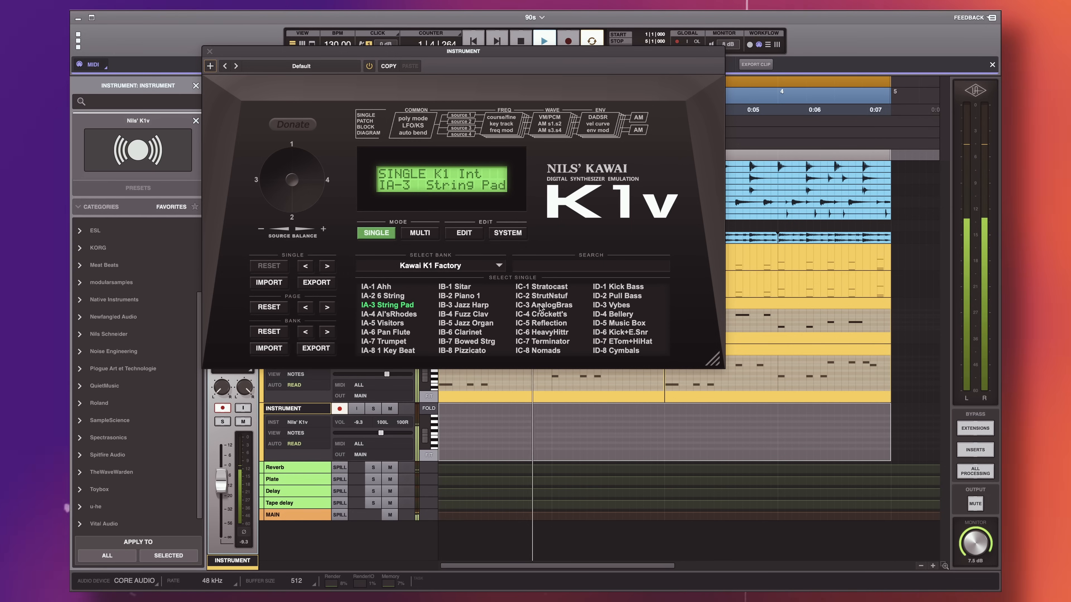
{"action": "left_click", "coordinate": [544, 41]}
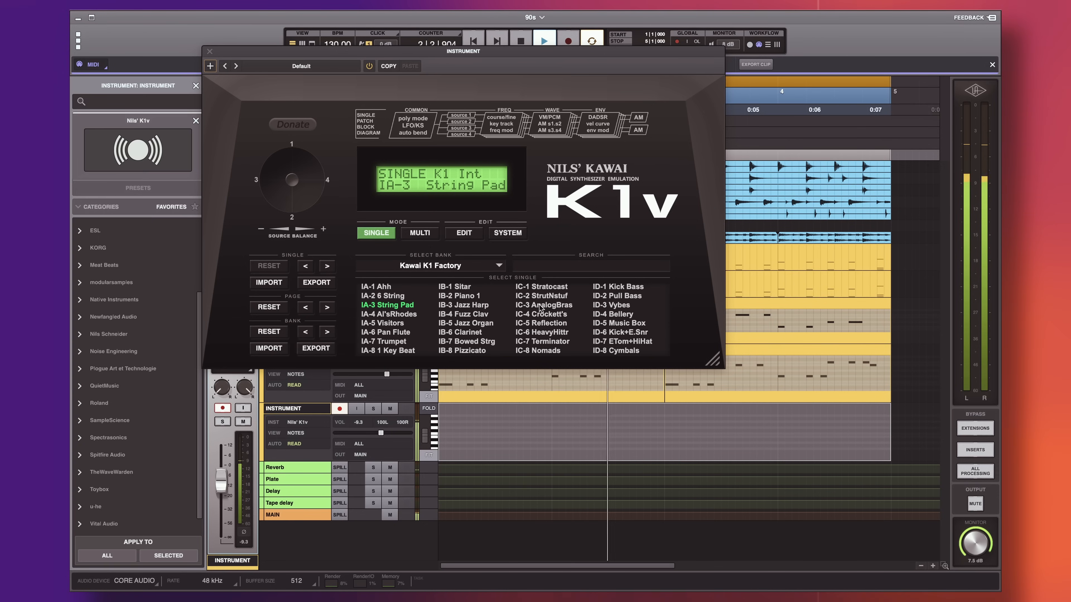
{"action": "left_click", "coordinate": [617, 295]}
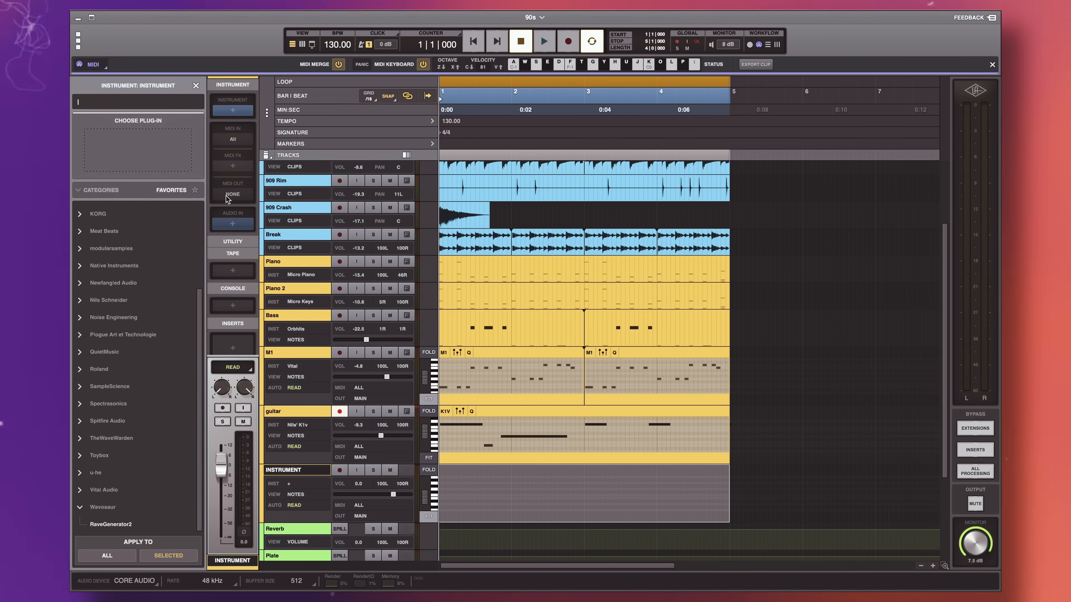
Load RaveGenerator2 with the Playboy Stab hit on the new instrument track
{"action": "left_click", "coordinate": [273, 411]}
{"action": "type", "text": "sss"}
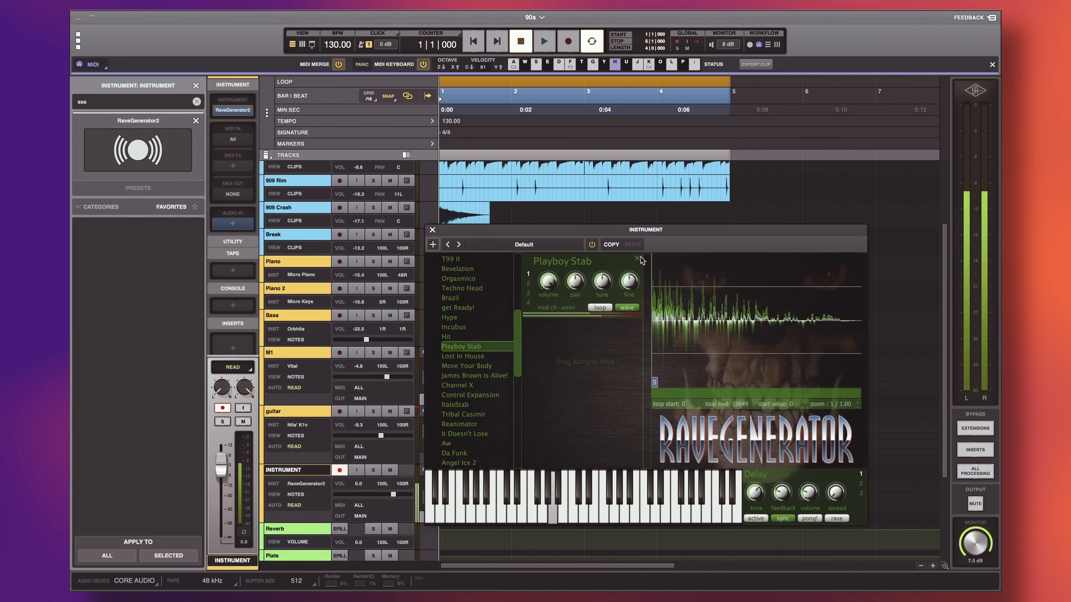
{"action": "left_click", "coordinate": [472, 322]}
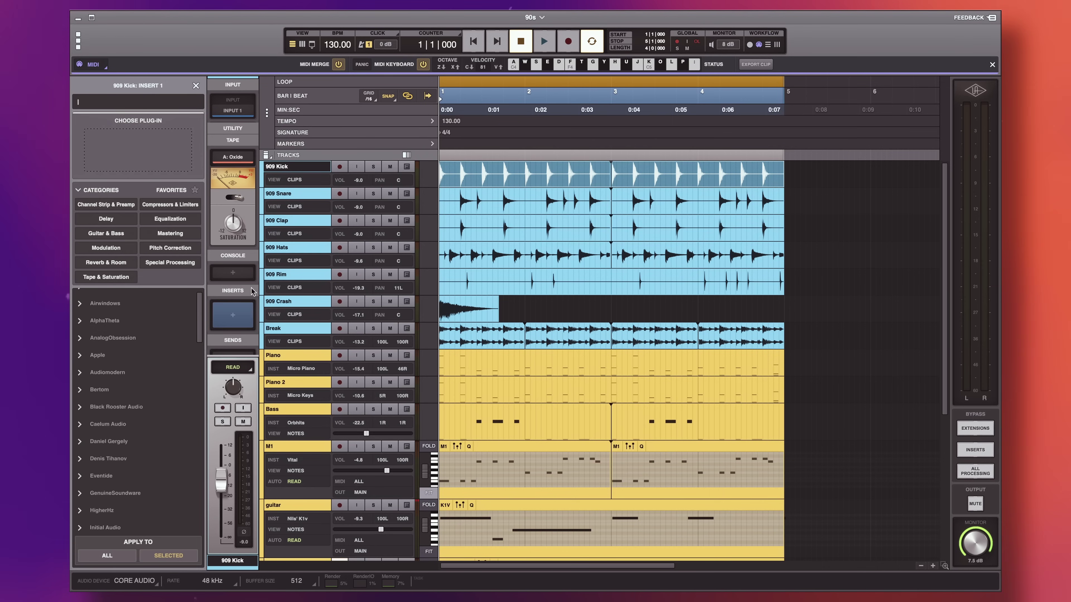
Load a kHs Trance Gate from the Kilohearts folder onto the instrument's insert slot
{"action": "left_click", "coordinate": [232, 273]}
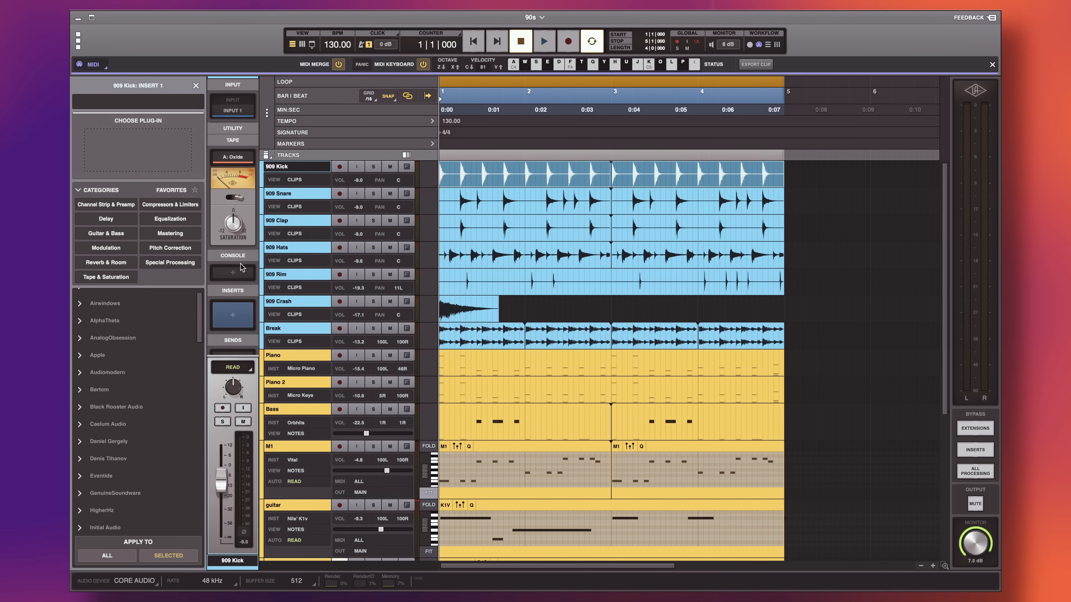
{"action": "scroll", "scroll_direction": "down", "scroll_amount": 3}
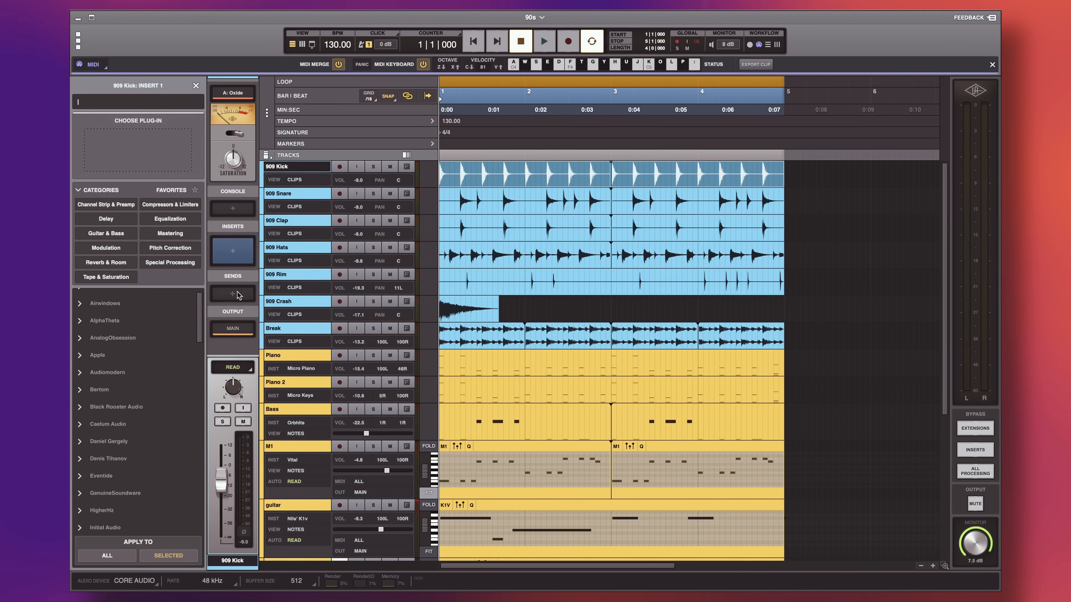
{"action": "left_click", "coordinate": [232, 293]}
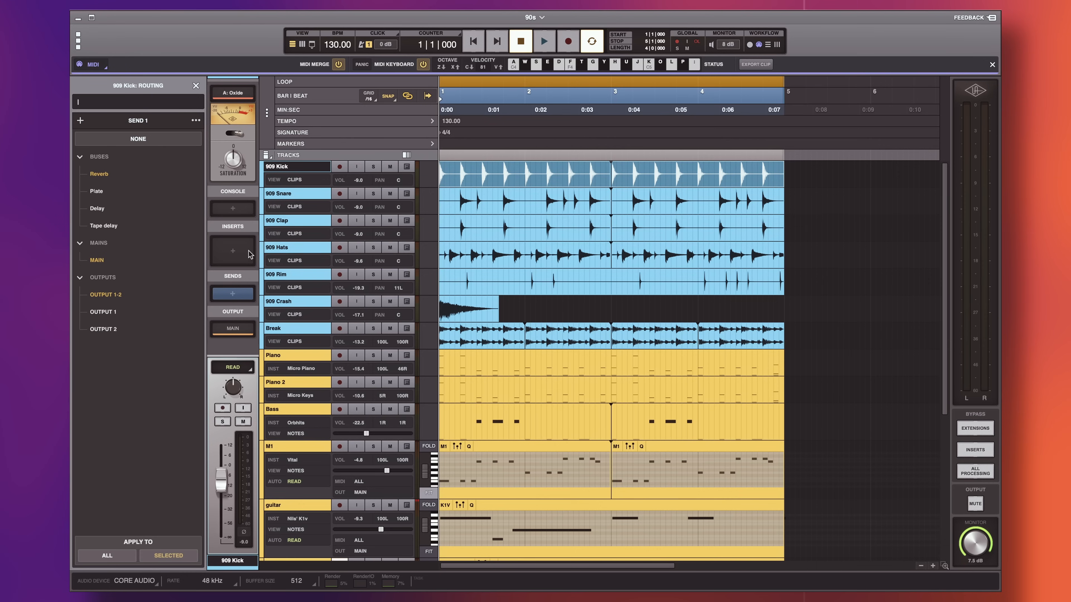
{"action": "left_click", "coordinate": [232, 251]}
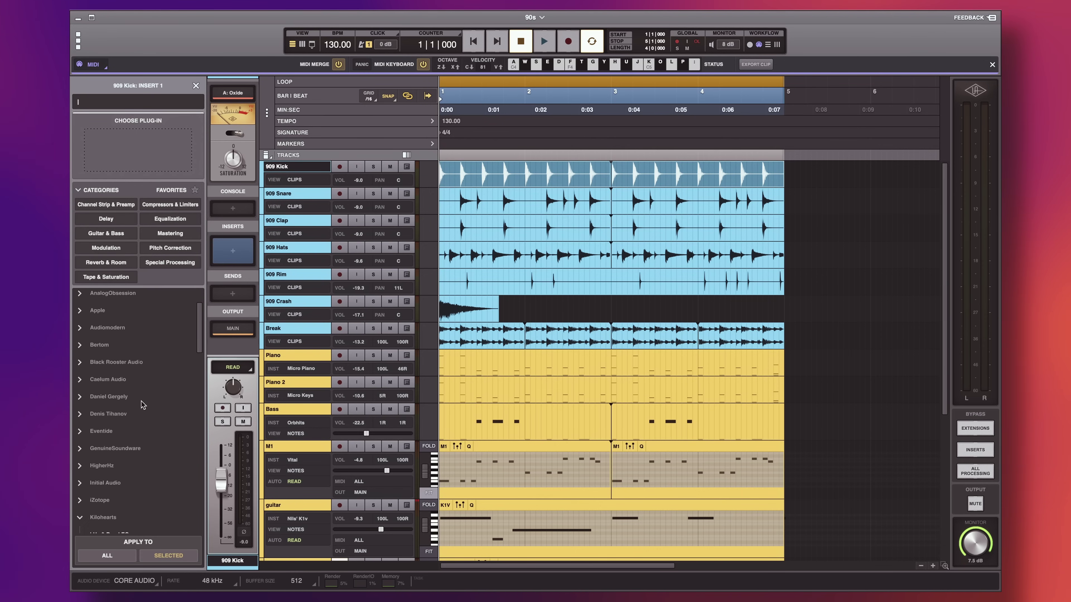
{"action": "left_click", "coordinate": [101, 344]}
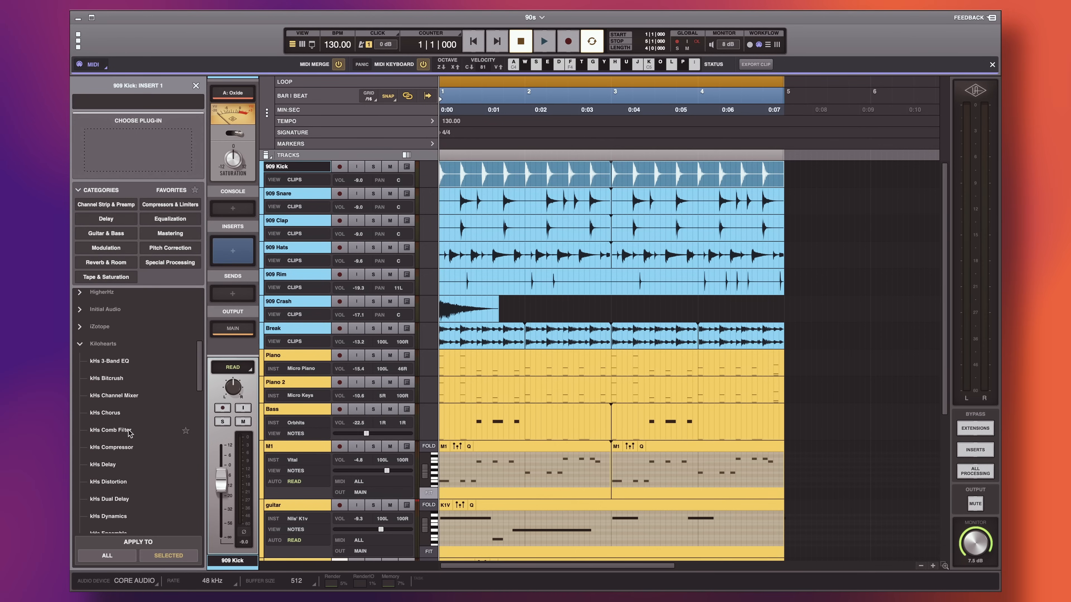
{"action": "double_click", "coordinate": [110, 465]}
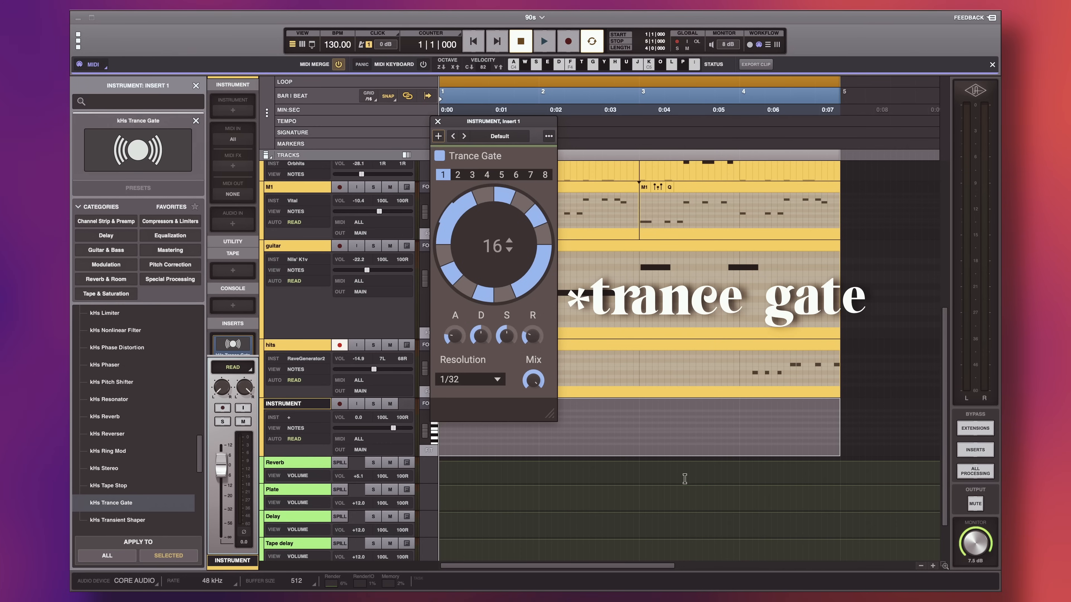
{"action": "mouse_move", "coordinate": [567, 325]}
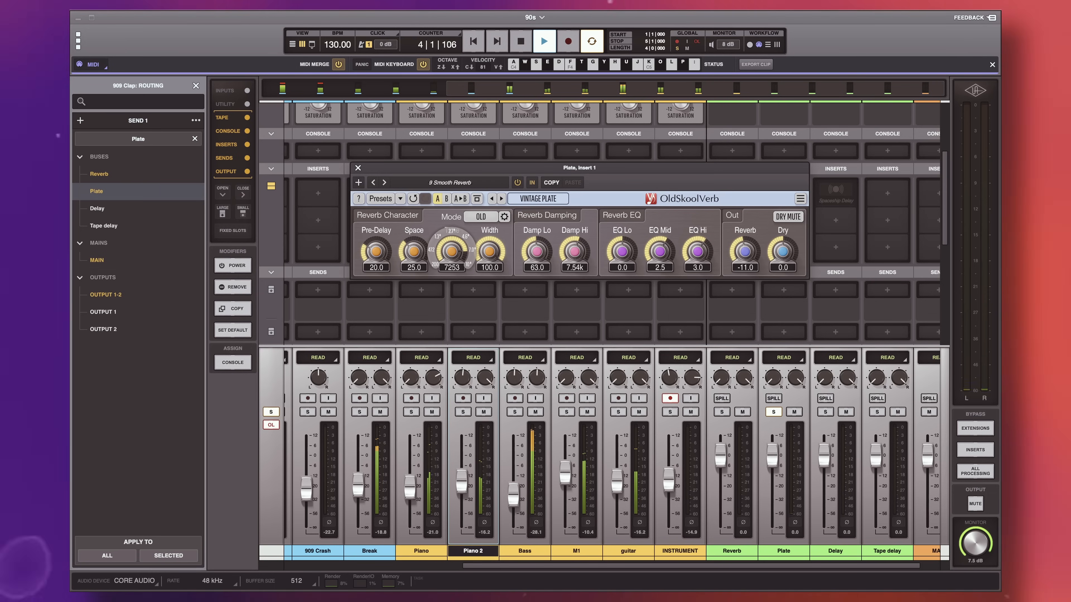
Switch the Plate bus OldSkoolVerb reverb mode to Slapback
{"action": "left_click", "coordinate": [480, 216]}
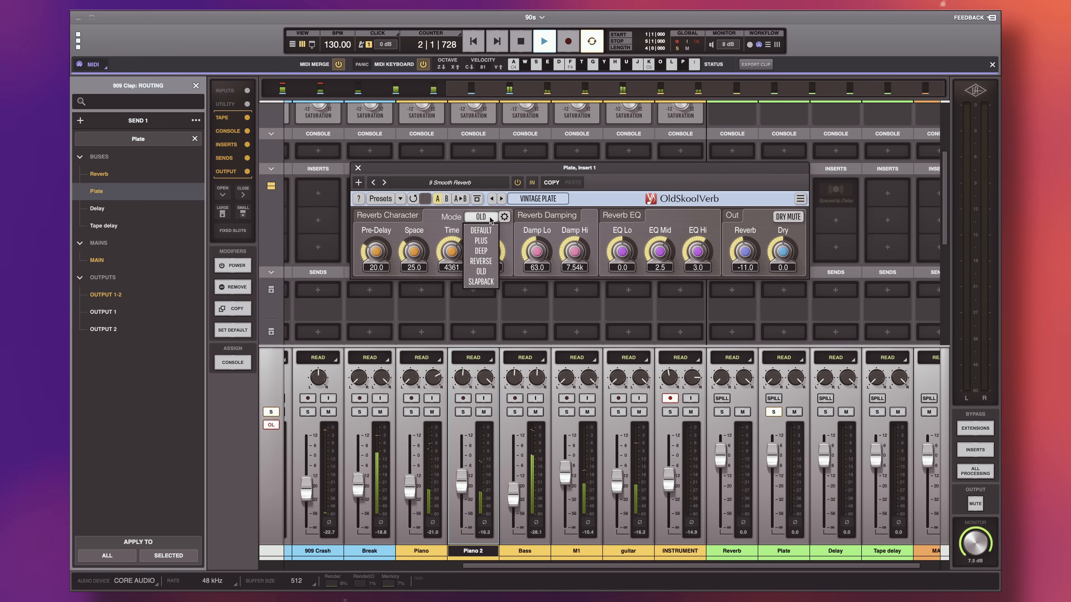
{"action": "left_click", "coordinate": [480, 281]}
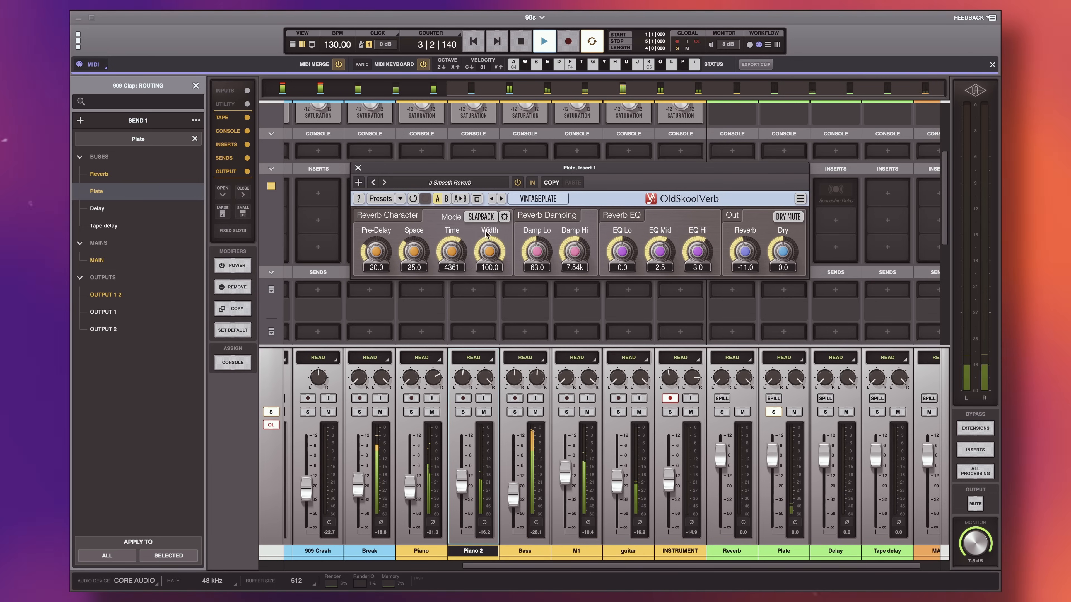
{"action": "mouse_move", "coordinate": [598, 210]}
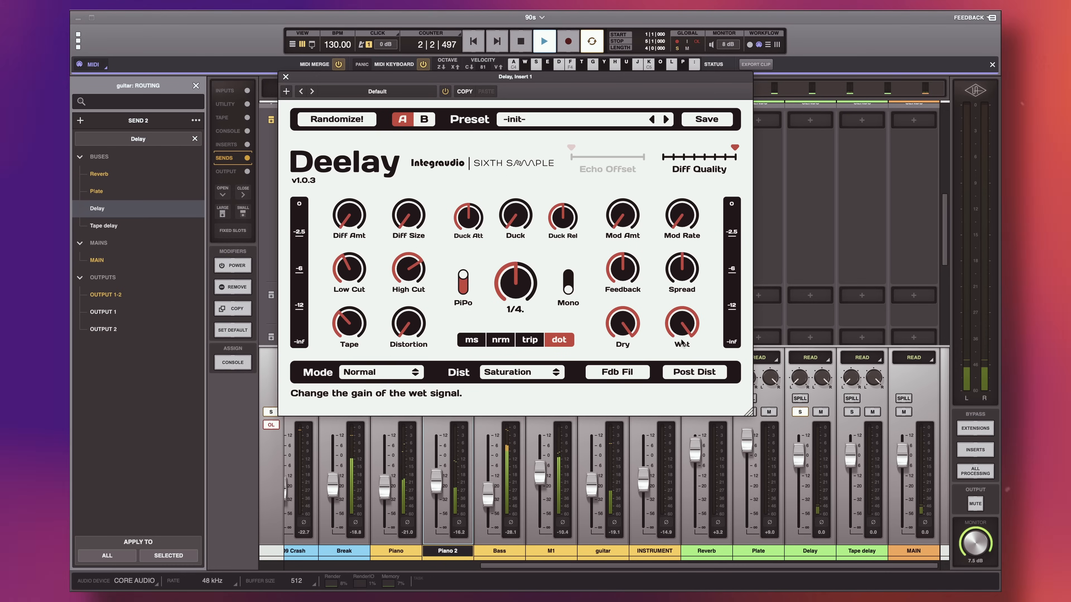
{"action": "mouse_move", "coordinate": [529, 340]}
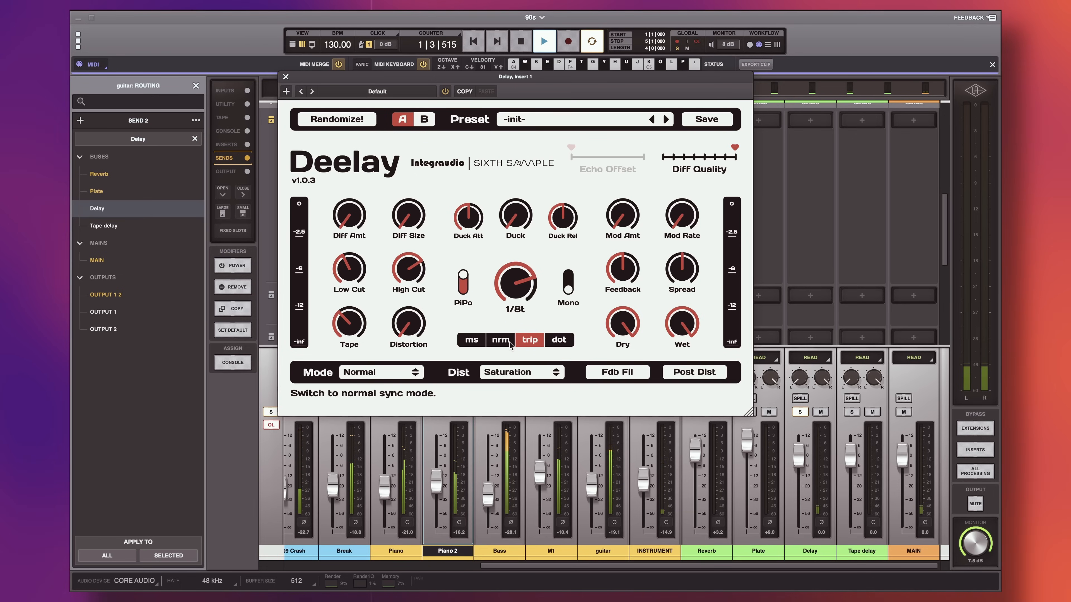
Set the Deelay time sync to triplet so it repeats on 1/8t
{"action": "left_click", "coordinate": [500, 340]}
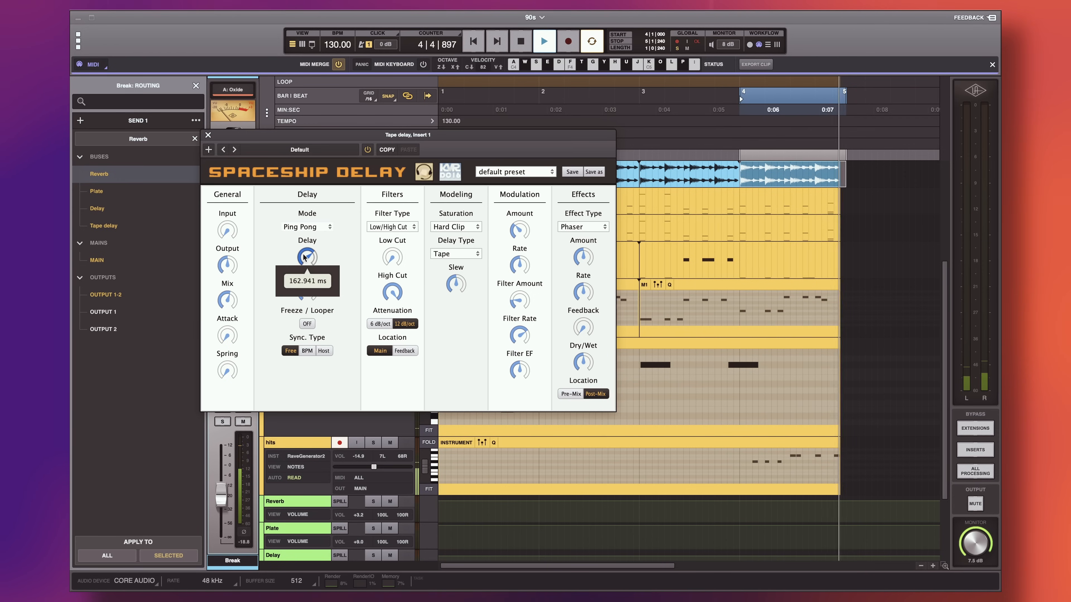
{"action": "mouse_move", "coordinate": [325, 367]}
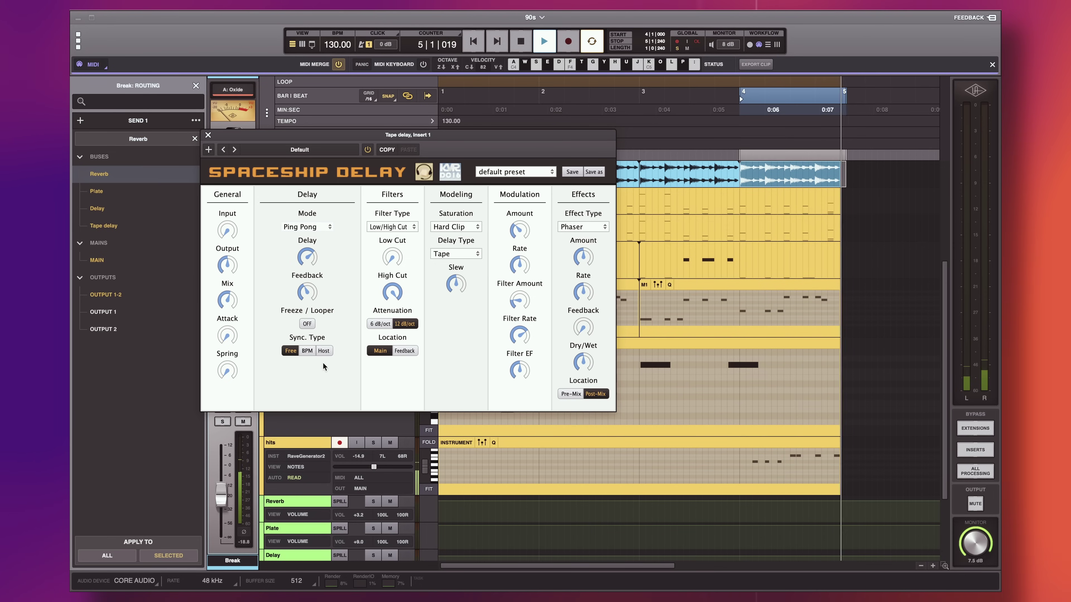
Set the Spaceship Delay sync type for Ping Pong at about 163 ms
{"action": "left_click", "coordinate": [307, 350]}
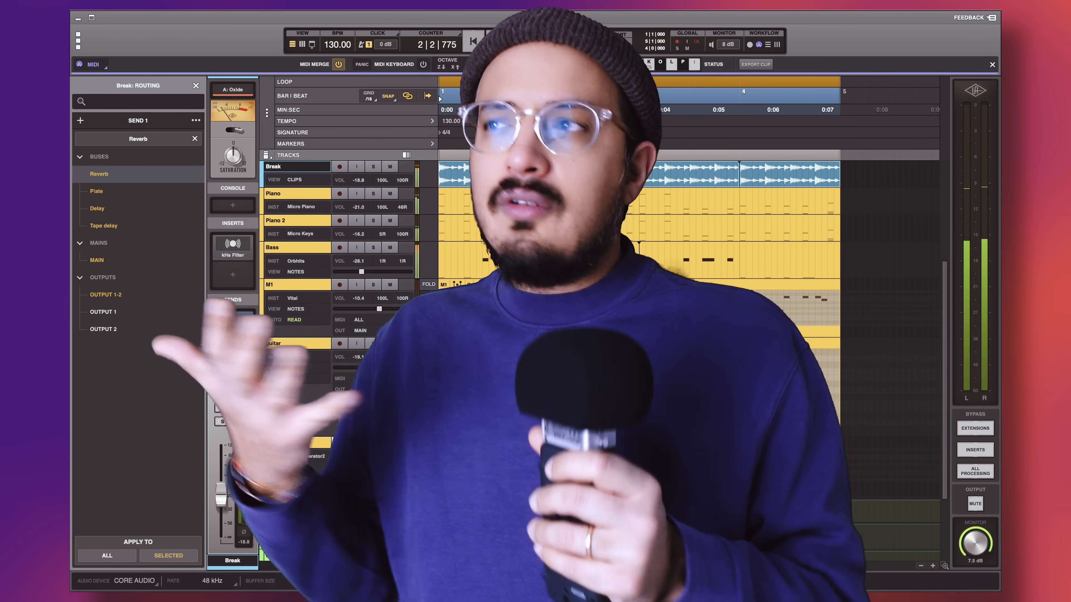
Close the Spaceship Delay window and show the guitar track's Reverb send
{"action": "left_click", "coordinate": [294, 343]}
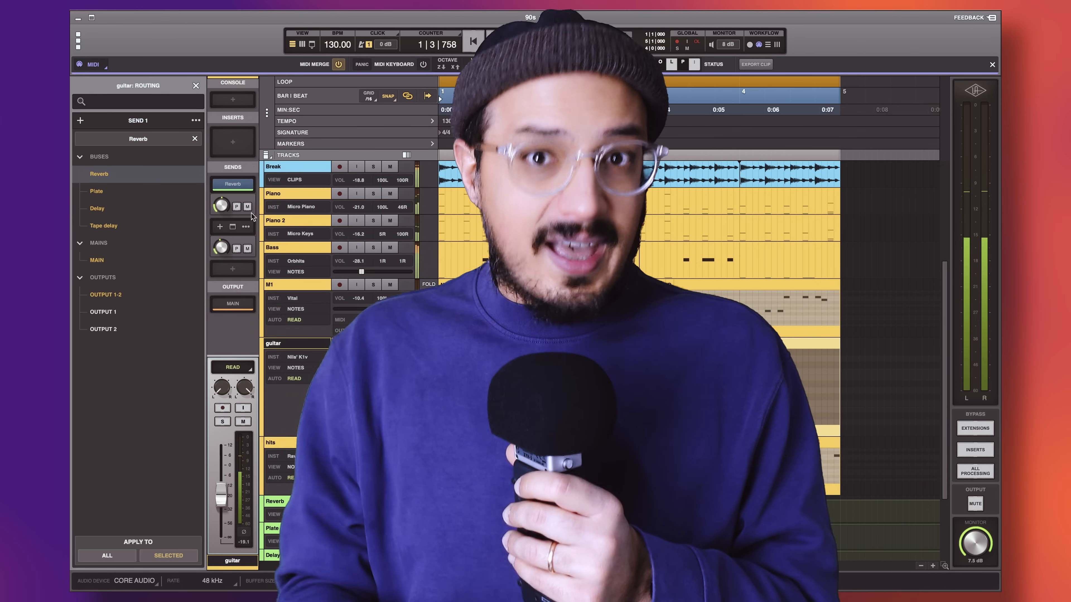
{"action": "left_click", "coordinate": [496, 42]}
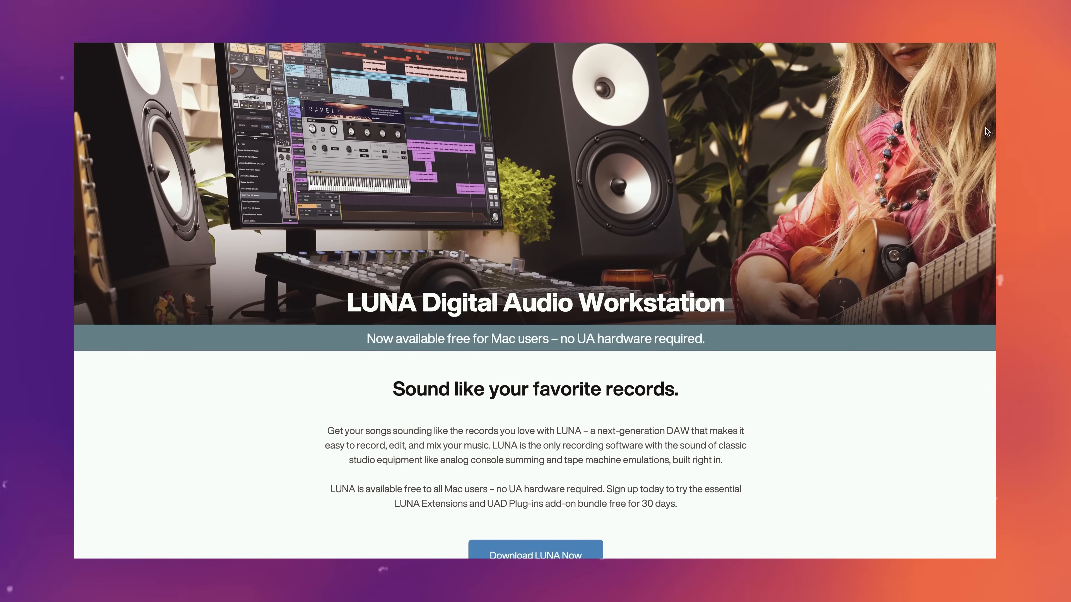
Scroll the LUNA product page down to the Free and Pro Bundle pricing cards
{"action": "scroll", "scroll_direction": "down", "scroll_amount": 3}
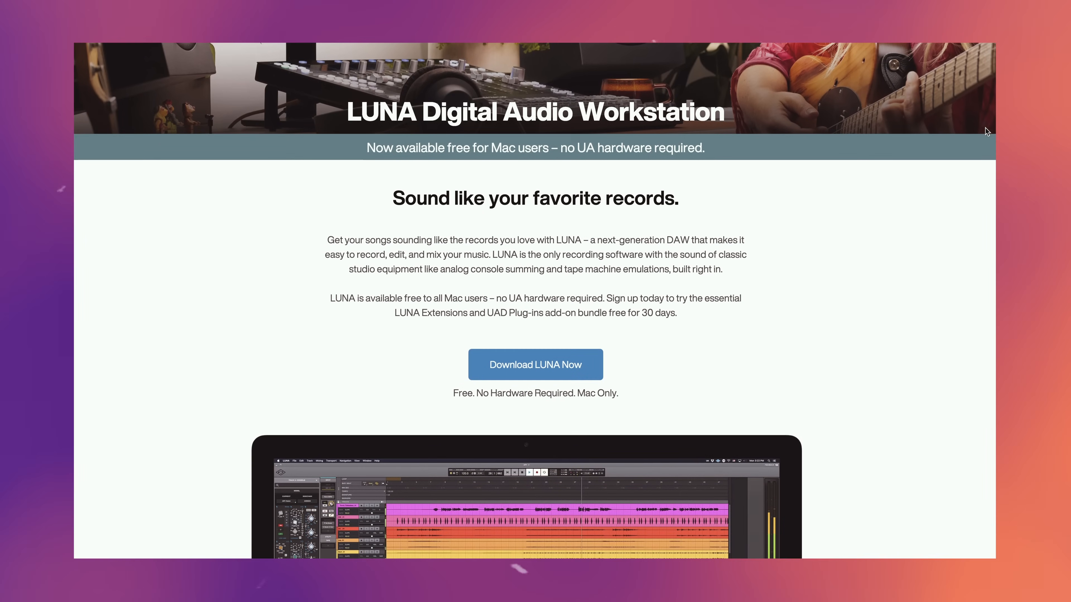
{"action": "scroll", "scroll_direction": "down", "scroll_amount": 3}
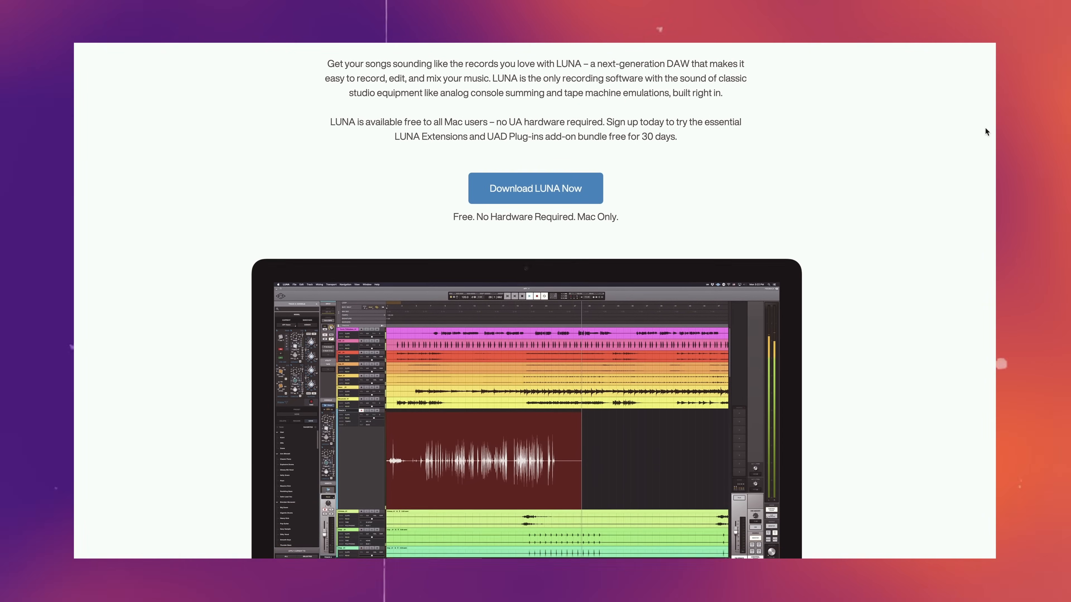
{"action": "scroll", "scroll_direction": "down", "scroll_amount": 3}
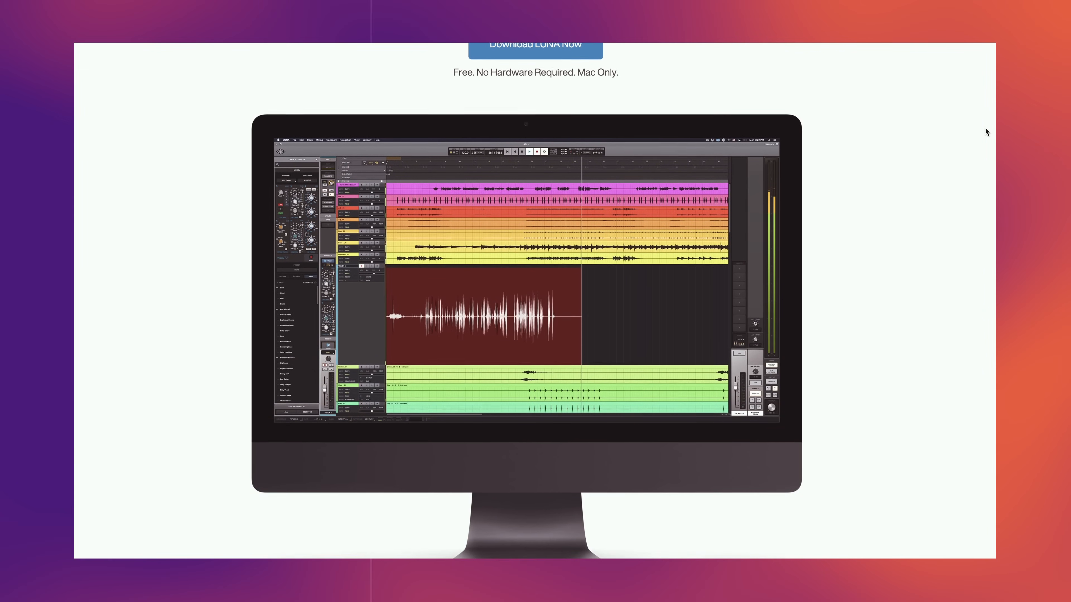
{"action": "scroll", "scroll_direction": "down", "scroll_amount": 3}
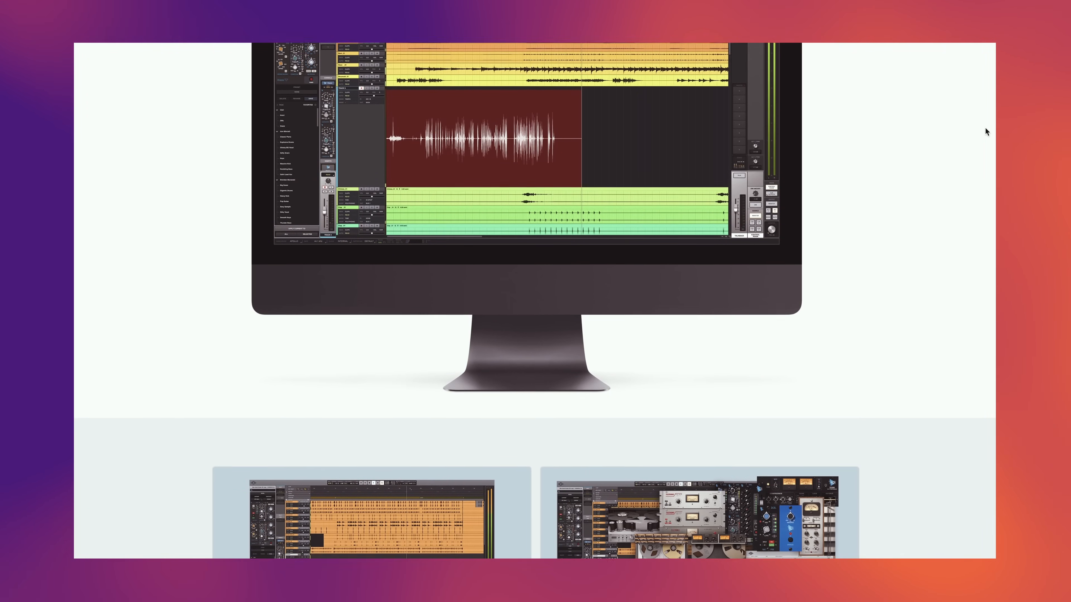
{"action": "scroll", "scroll_direction": "down", "scroll_amount": 3}
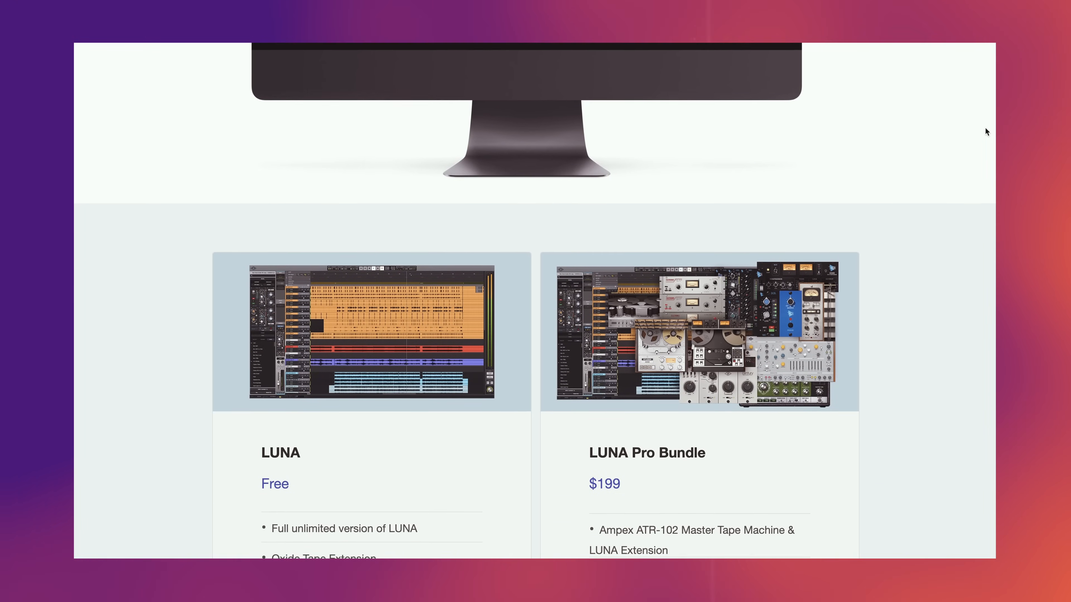
{"action": "scroll", "scroll_direction": "down", "scroll_amount": 3}
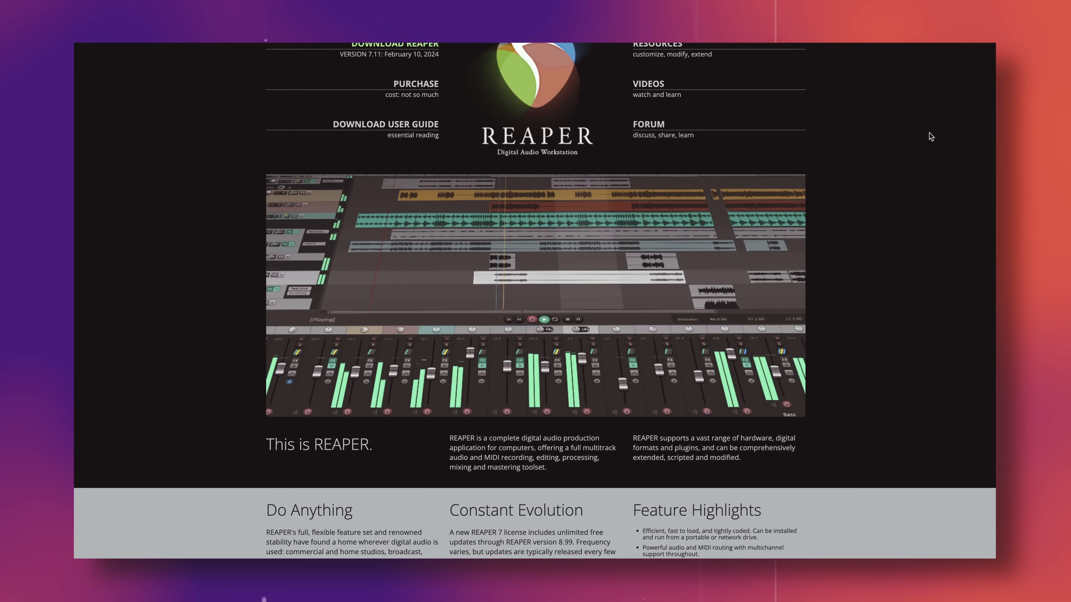
{"action": "scroll", "scroll_direction": "down", "scroll_amount": 3}
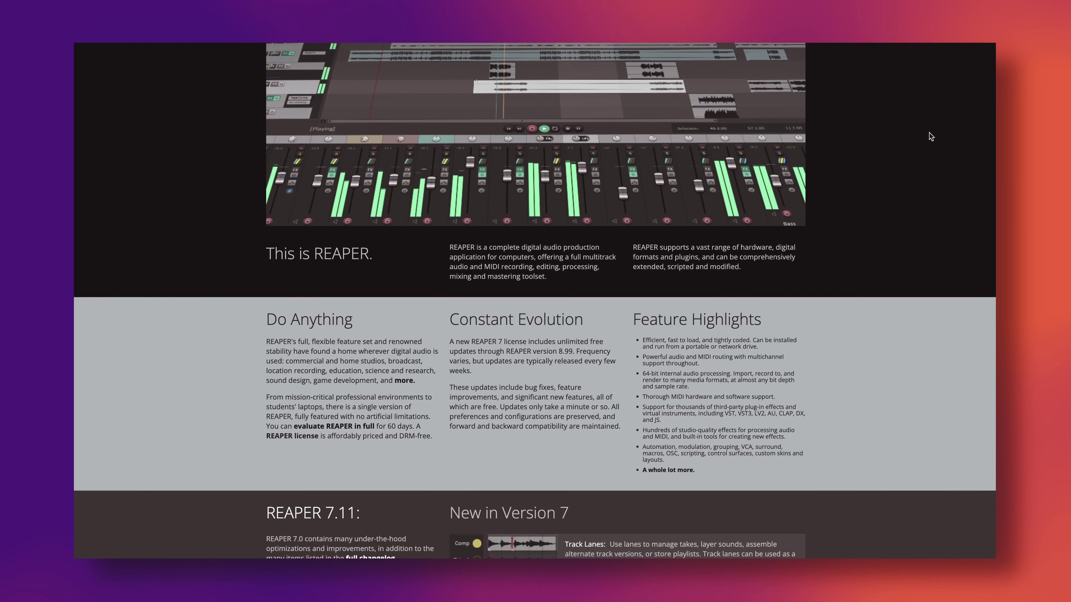
{"action": "scroll", "scroll_direction": "down", "scroll_amount": 3}
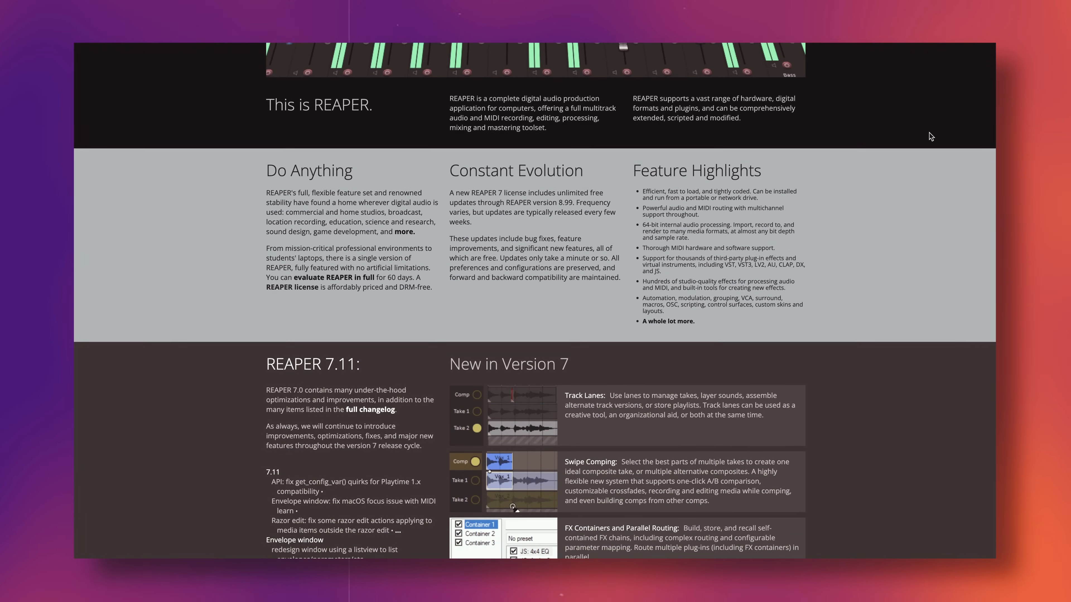
{"action": "scroll", "scroll_direction": "down", "scroll_amount": 3}
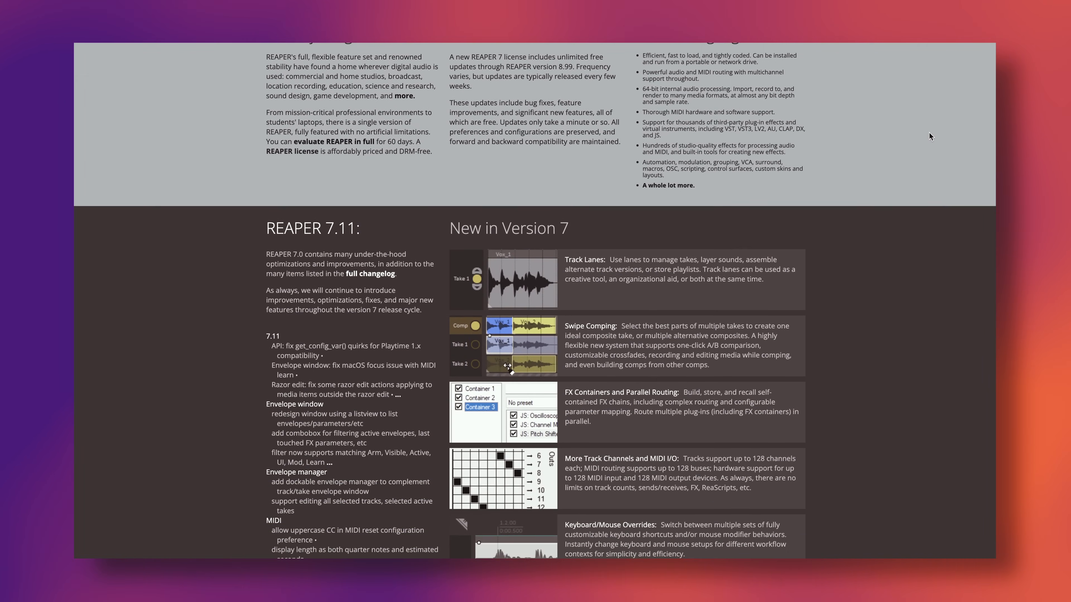
{"action": "scroll", "scroll_direction": "down", "scroll_amount": 3}
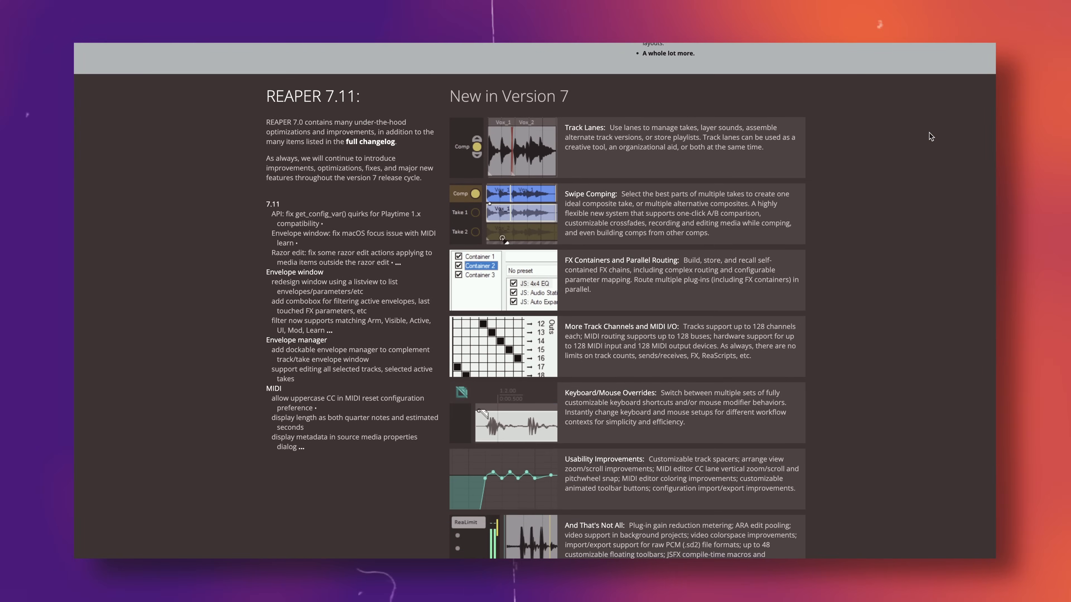
{"action": "scroll", "scroll_direction": "down", "scroll_amount": 3}
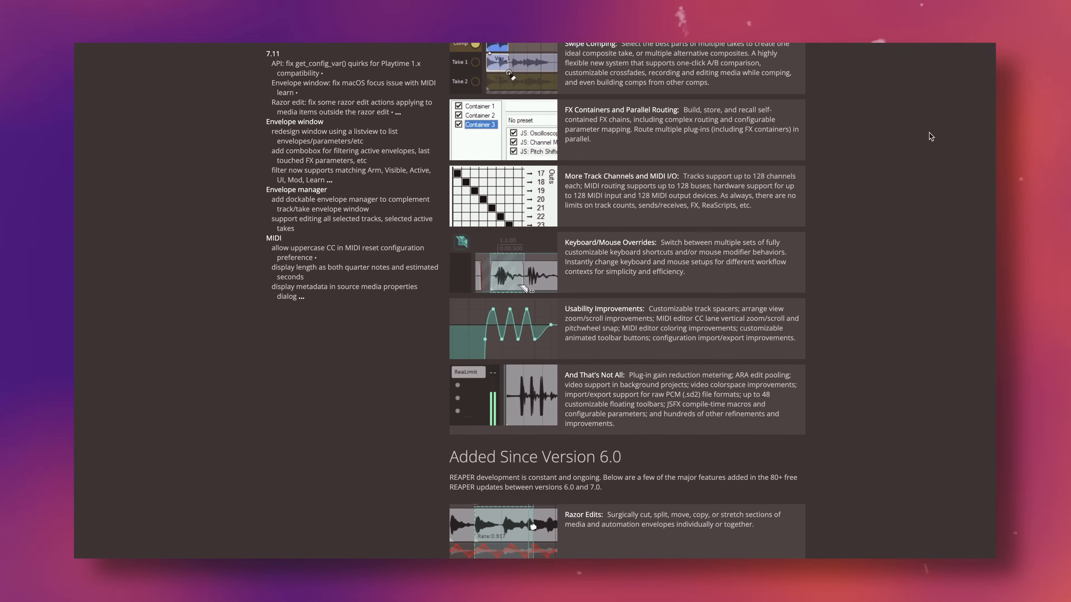
{"action": "scroll", "scroll_direction": "down", "scroll_amount": 3}
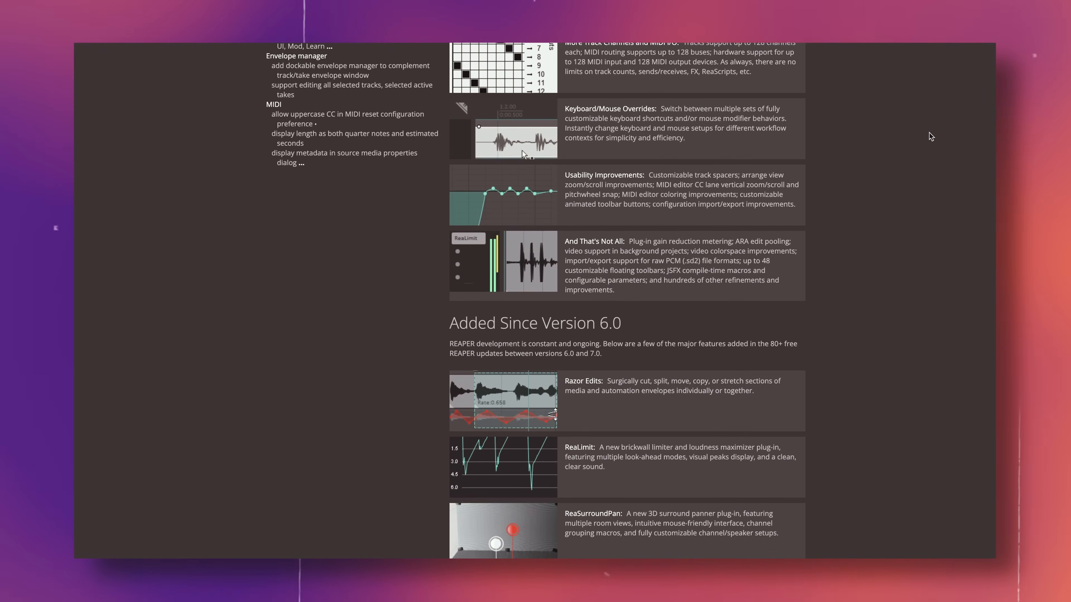
{"action": "scroll", "scroll_direction": "down", "scroll_amount": 3}
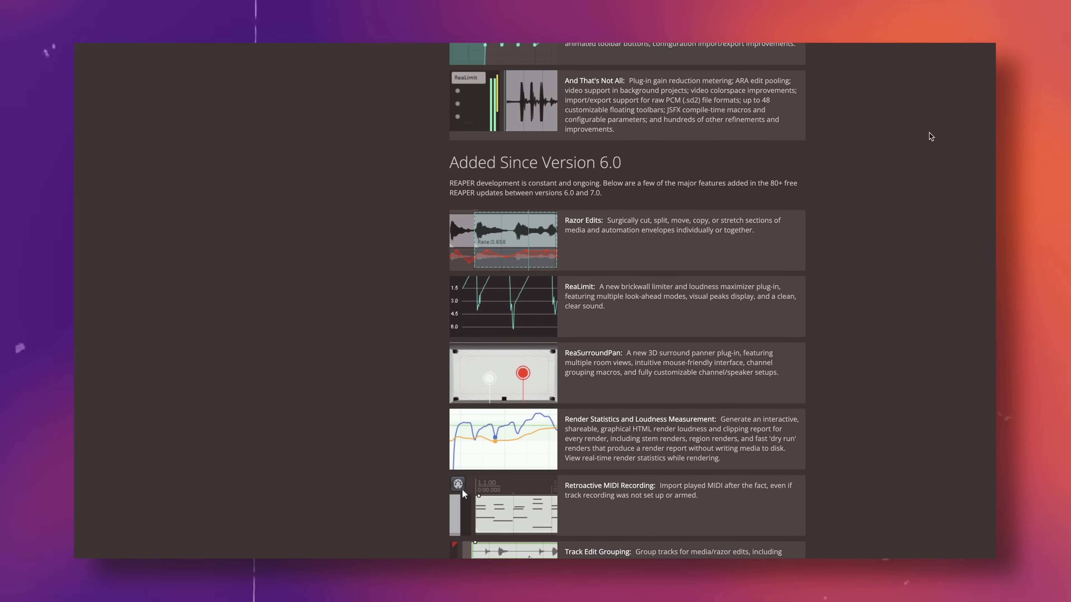